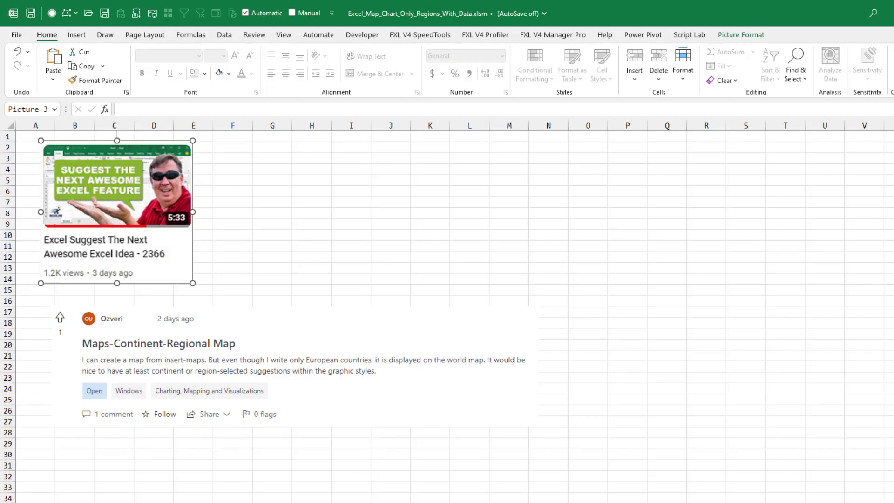
mouse_move(352, 192)
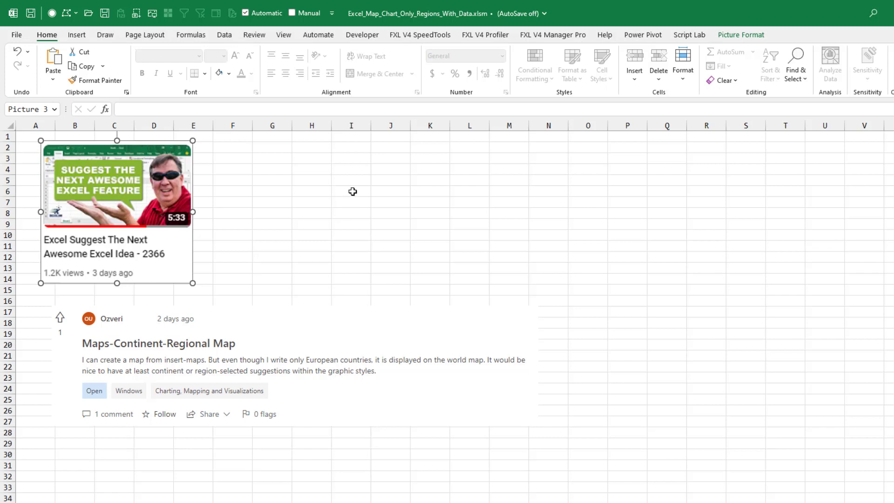
mouse_move(272, 180)
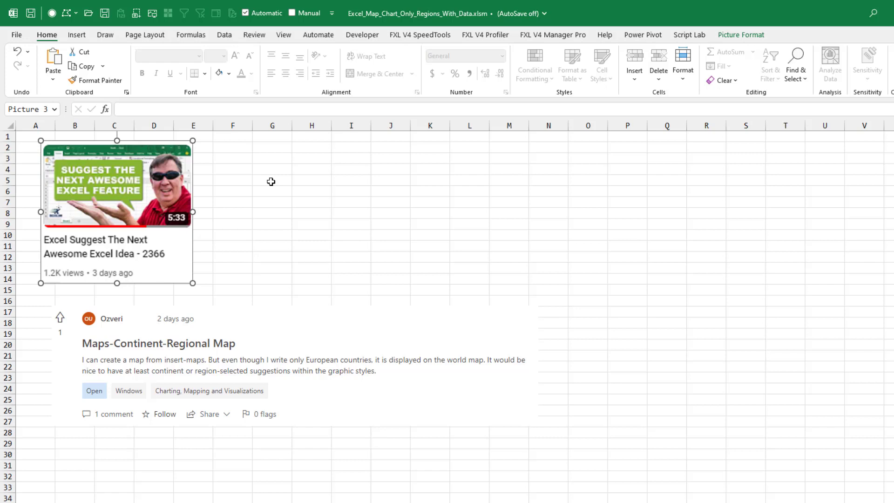
mouse_move(130, 363)
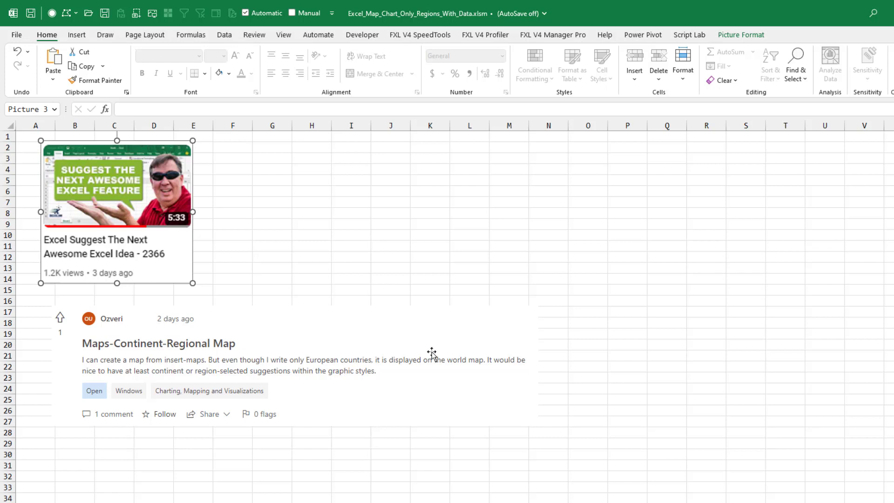
mouse_move(632, 356)
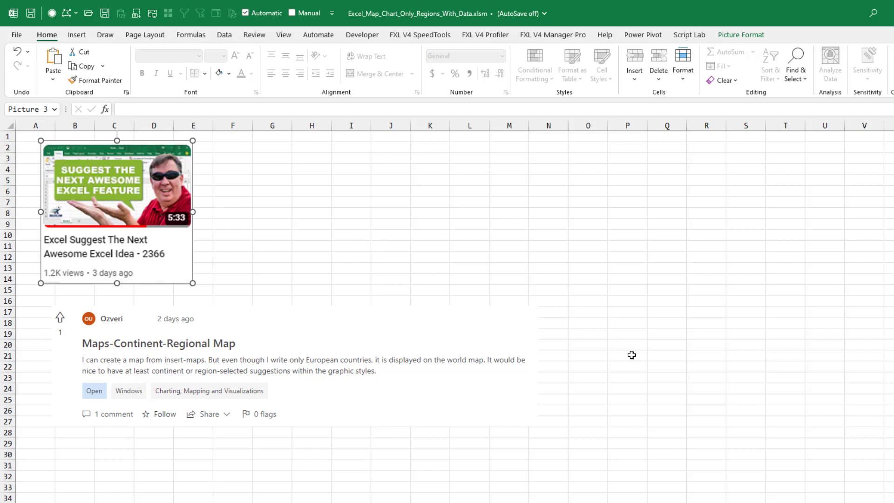
mouse_move(548, 373)
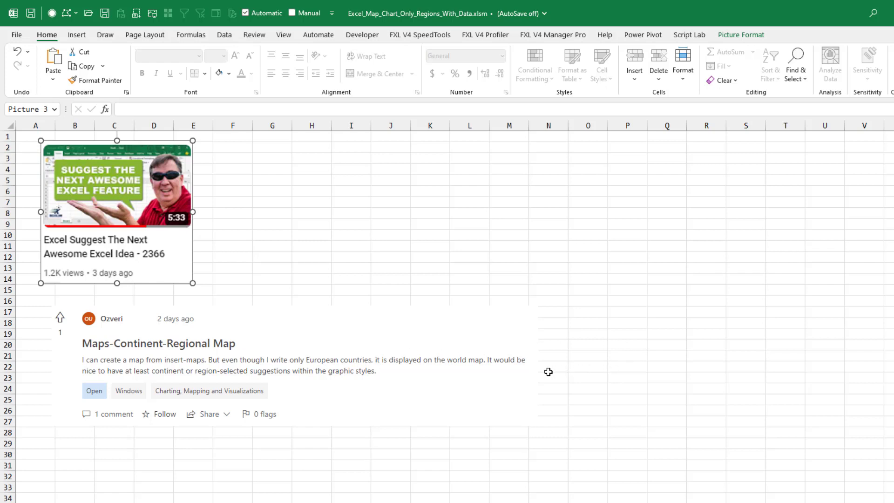
mouse_move(525, 389)
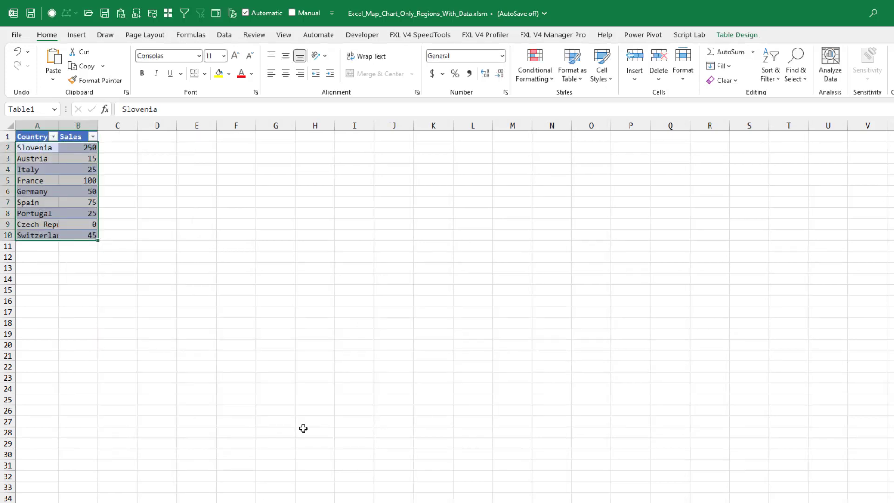
mouse_move(170, 340)
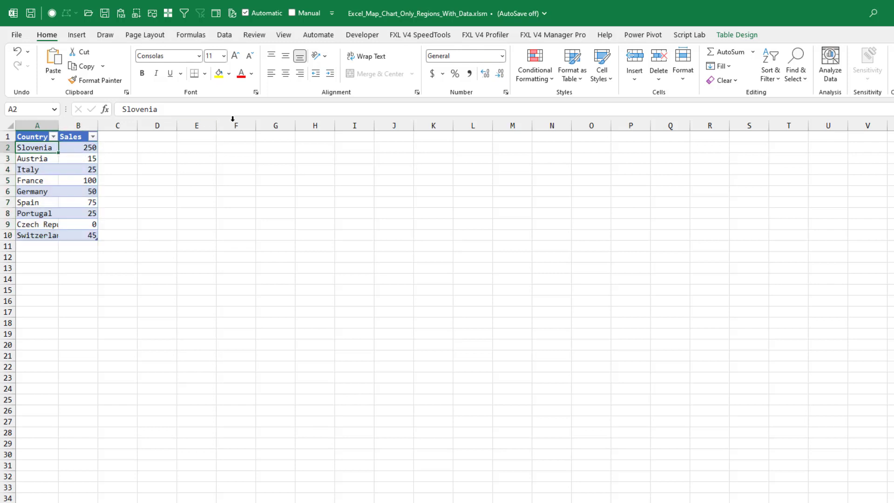
Step: Insert a filled map chart from the Country/Sales table via Insert > Maps
click(76, 35)
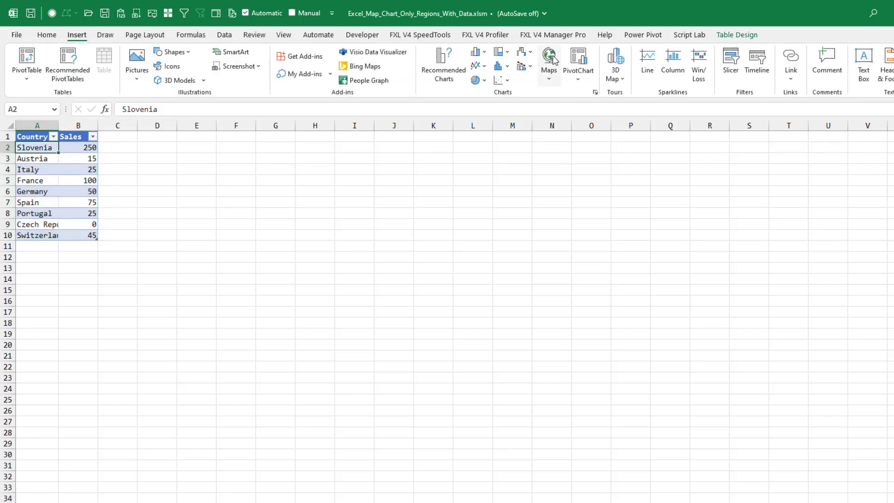
click(549, 58)
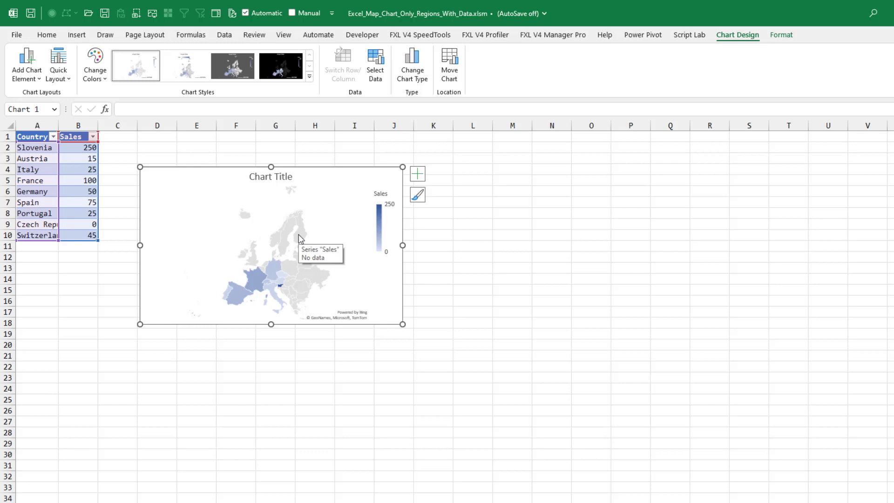
mouse_move(296, 252)
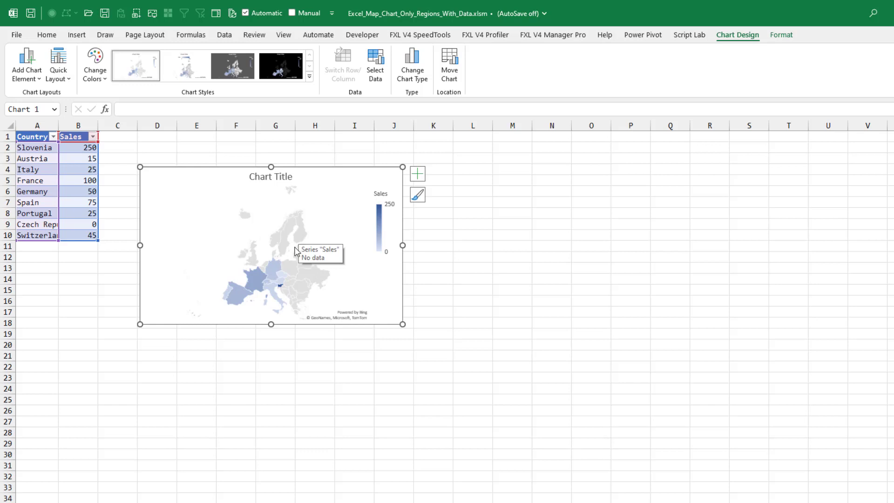
Step: In Format Data Series set Map labels to Show all, then expand the Map area options
right_click(296, 251)
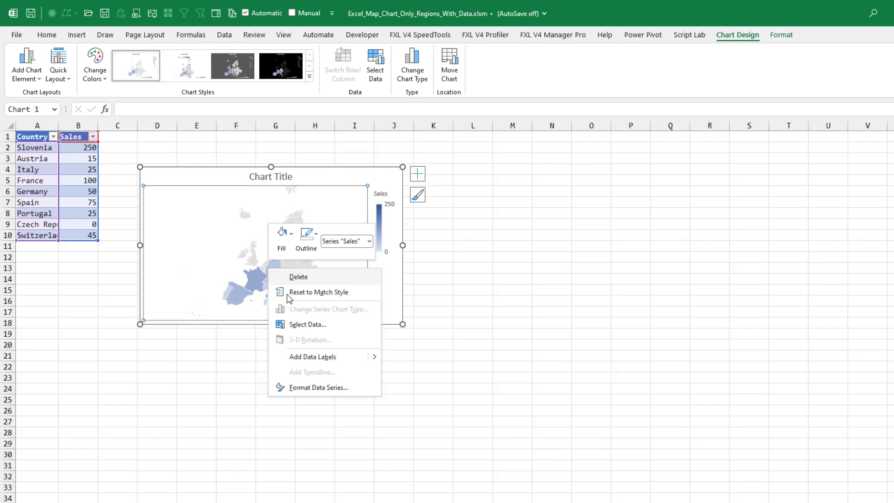
click(318, 388)
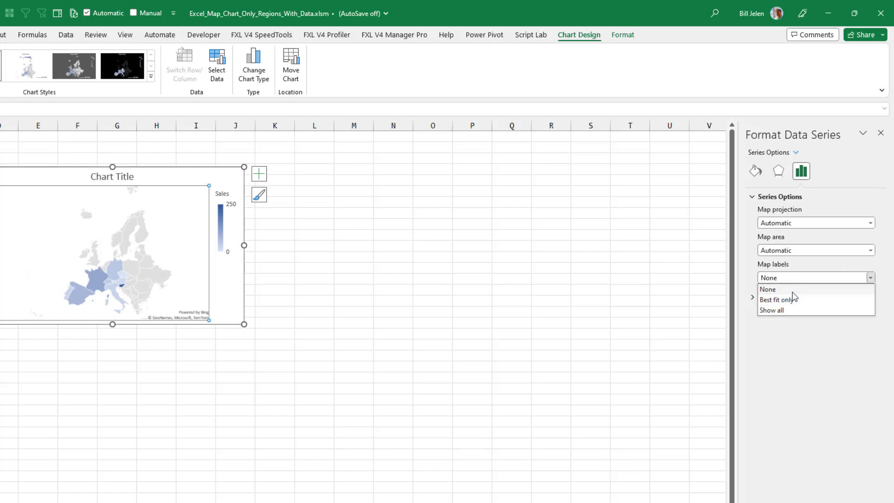
click(771, 310)
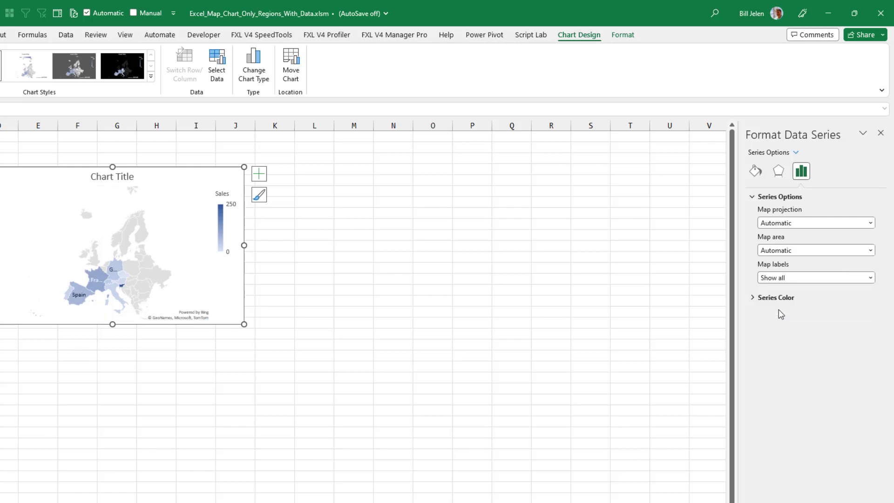
mouse_move(153, 294)
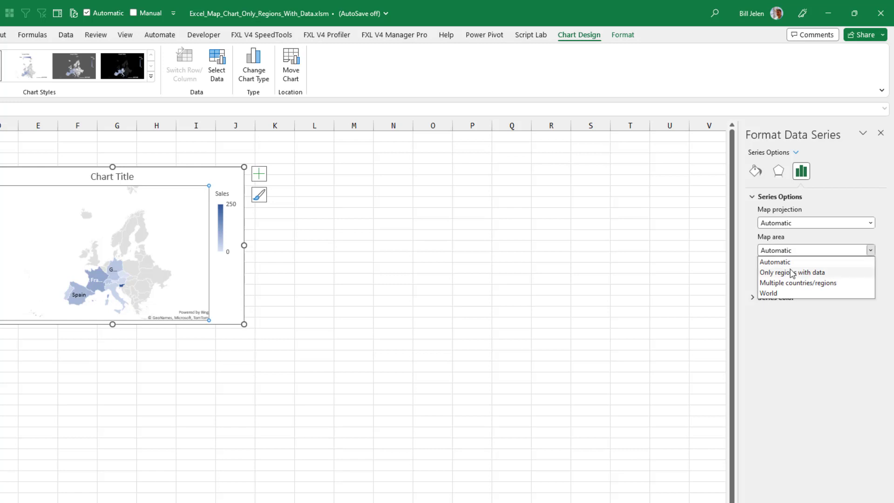
mouse_move(797, 274)
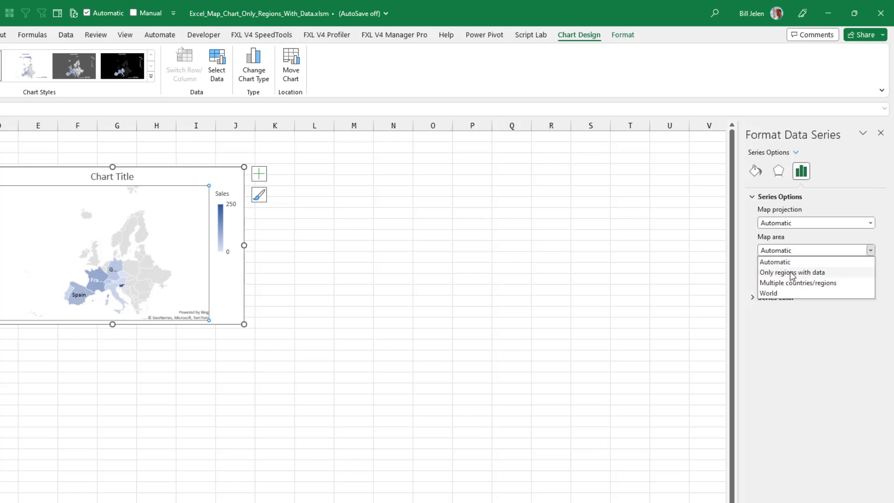
mouse_move(793, 286)
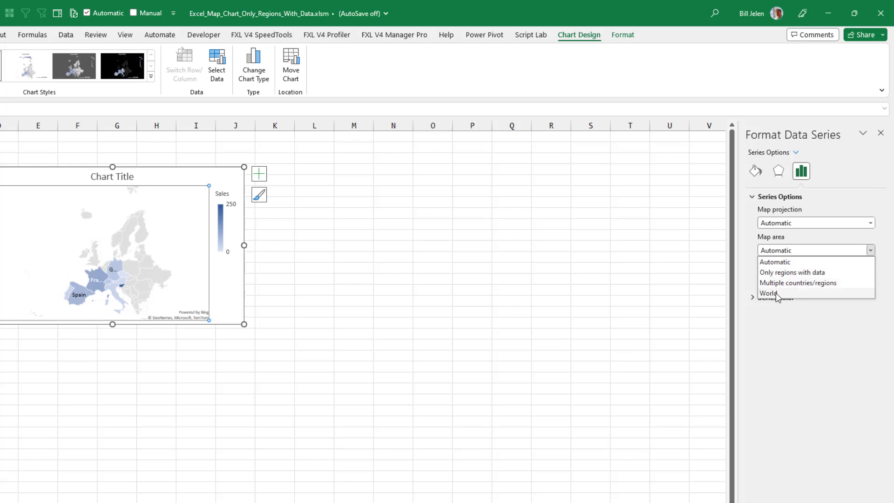
click(767, 292)
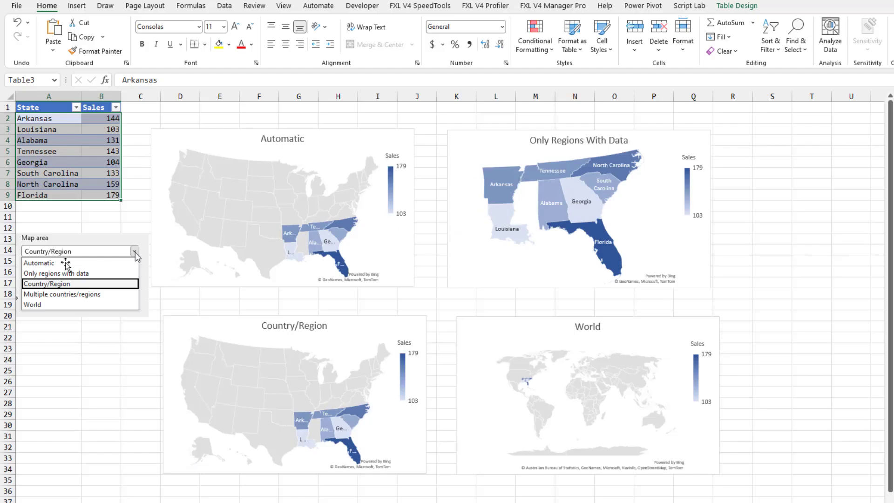
mouse_move(66, 281)
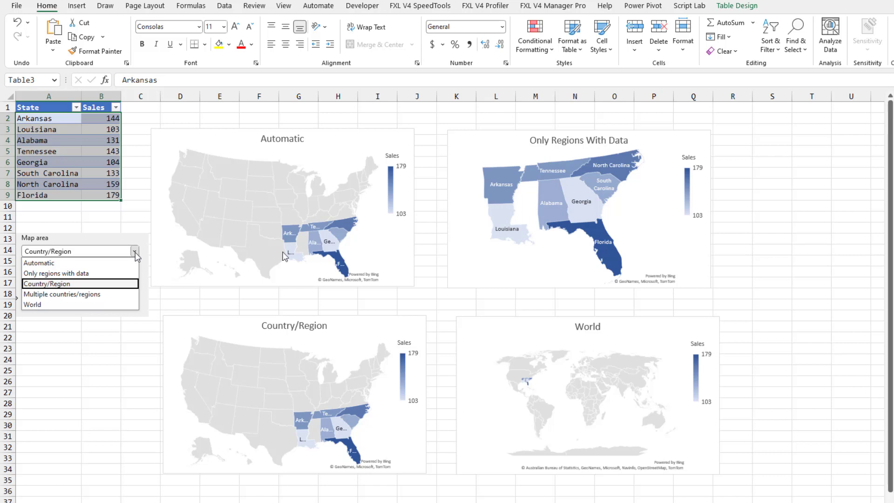
mouse_move(345, 241)
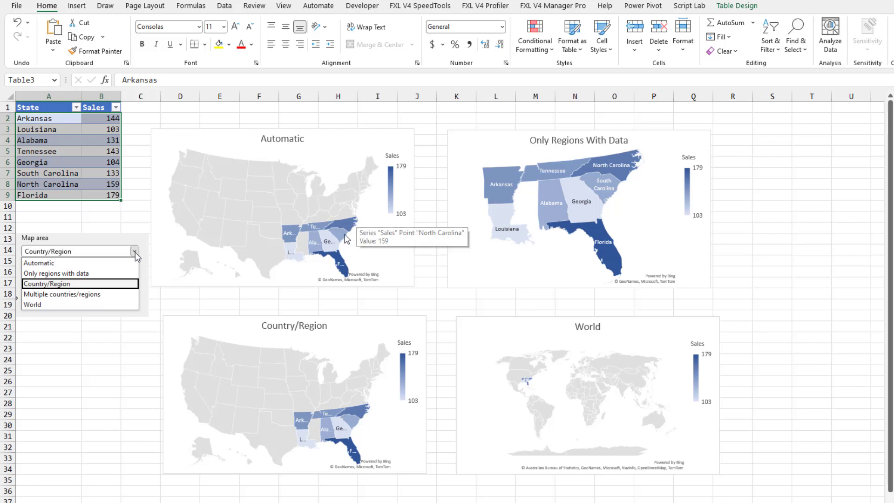
mouse_move(454, 238)
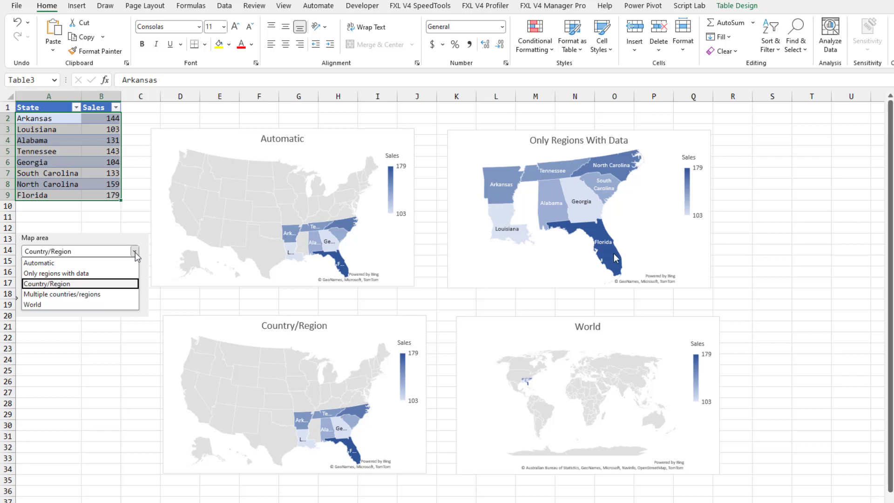
mouse_move(541, 172)
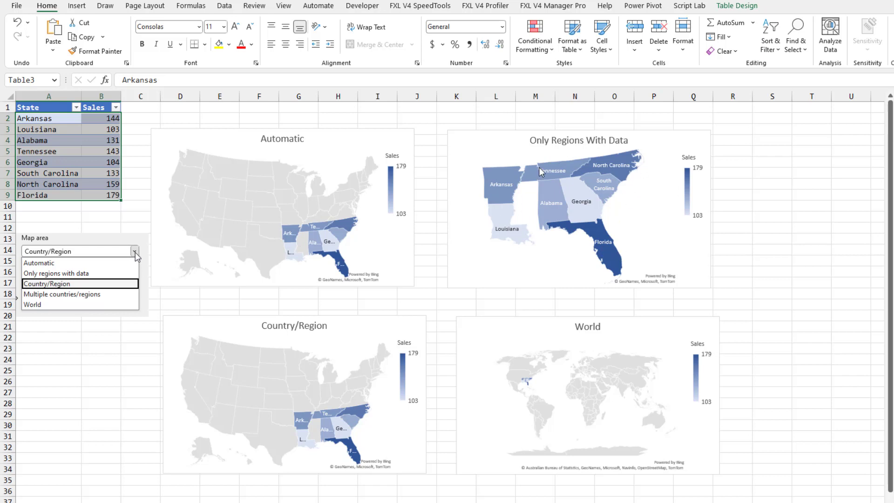
mouse_move(328, 393)
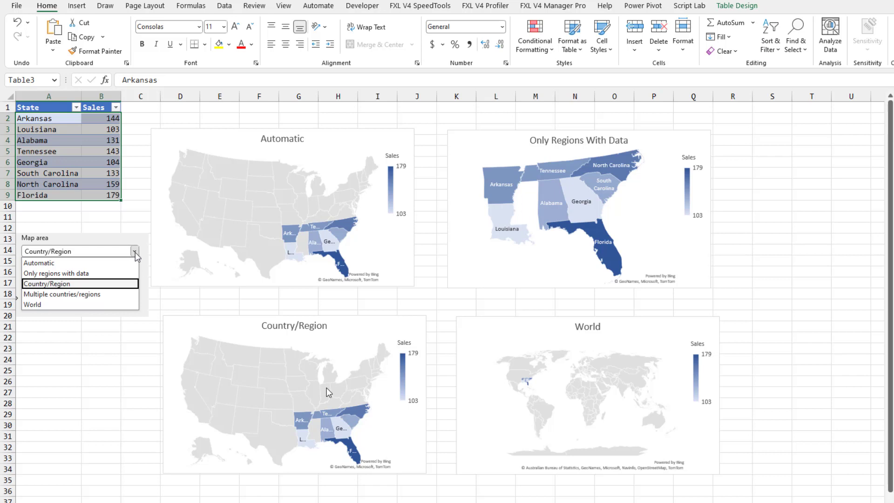
mouse_move(283, 186)
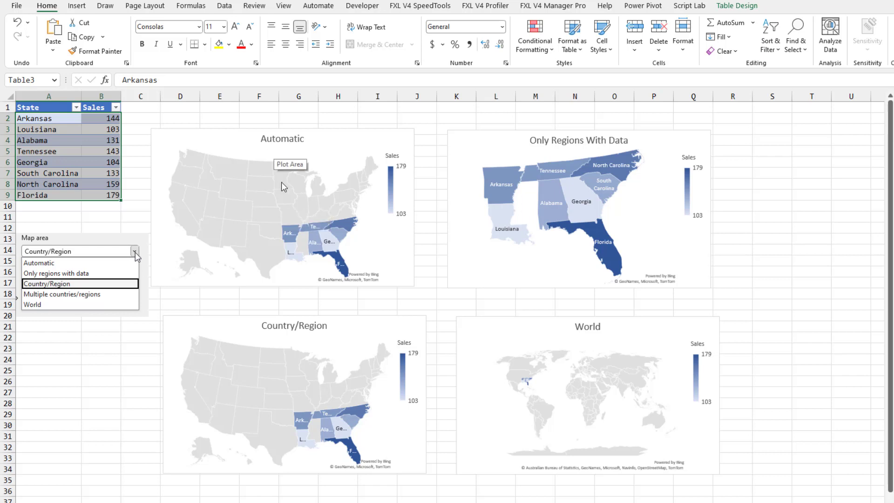
mouse_move(521, 428)
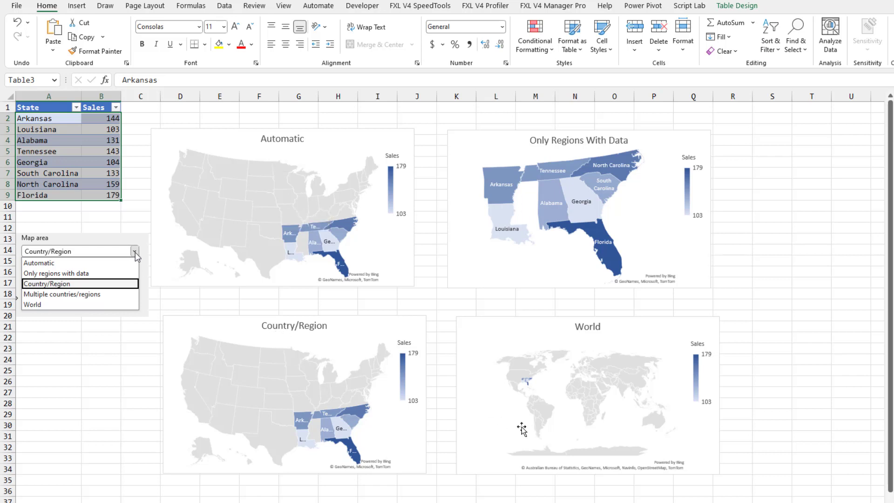
mouse_move(582, 374)
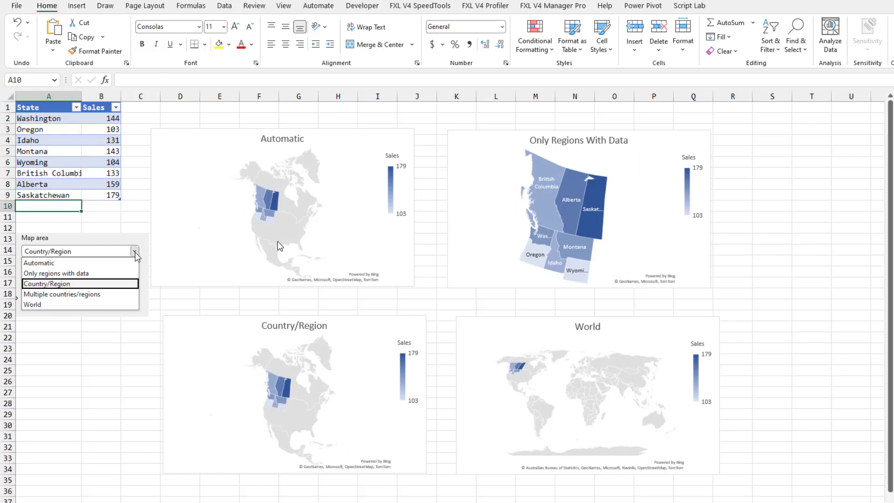
mouse_move(546, 264)
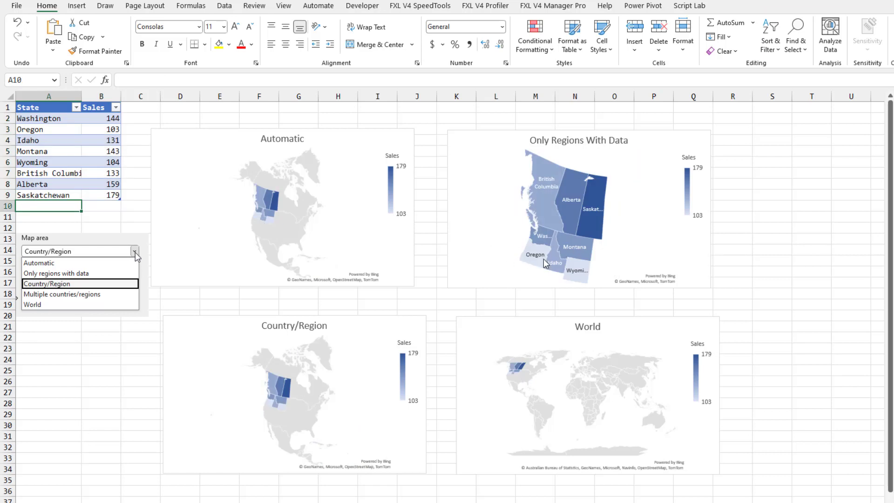
mouse_move(387, 405)
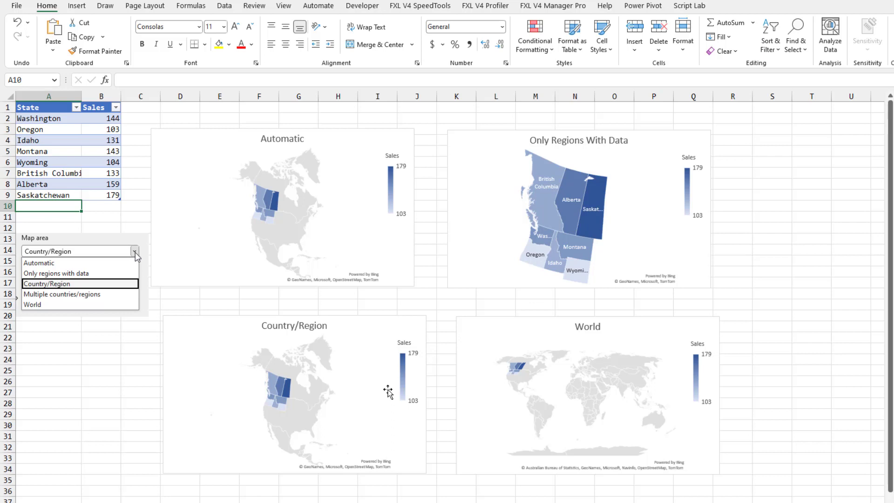
mouse_move(285, 226)
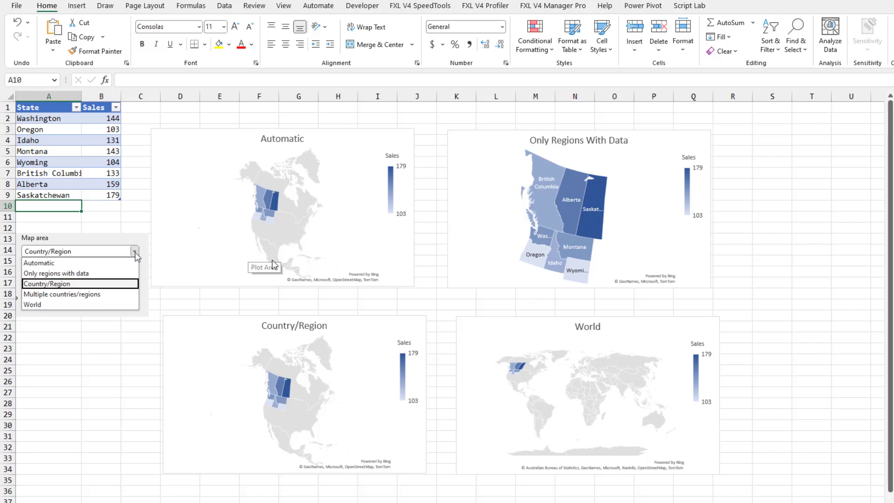
mouse_move(329, 270)
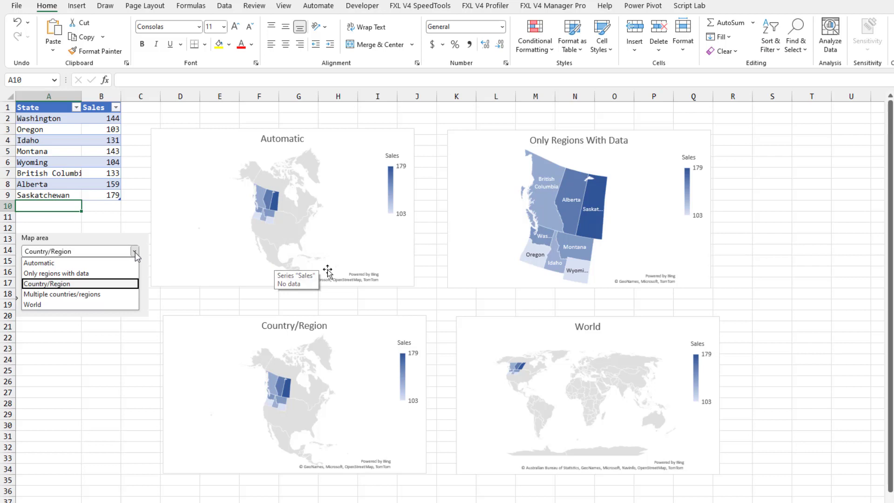
mouse_move(590, 203)
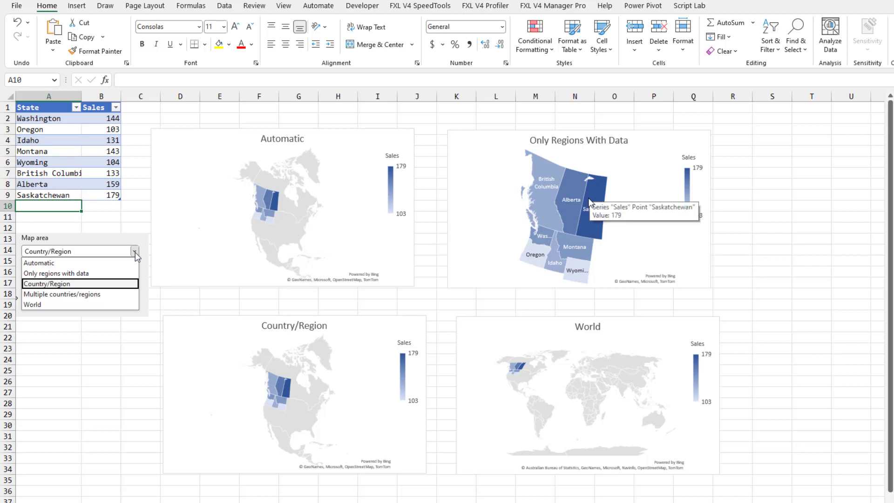
mouse_move(375, 194)
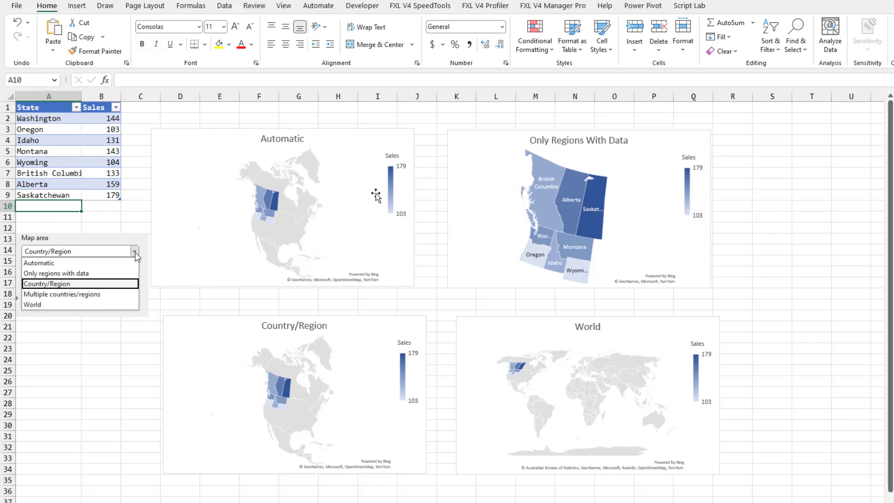
mouse_move(360, 482)
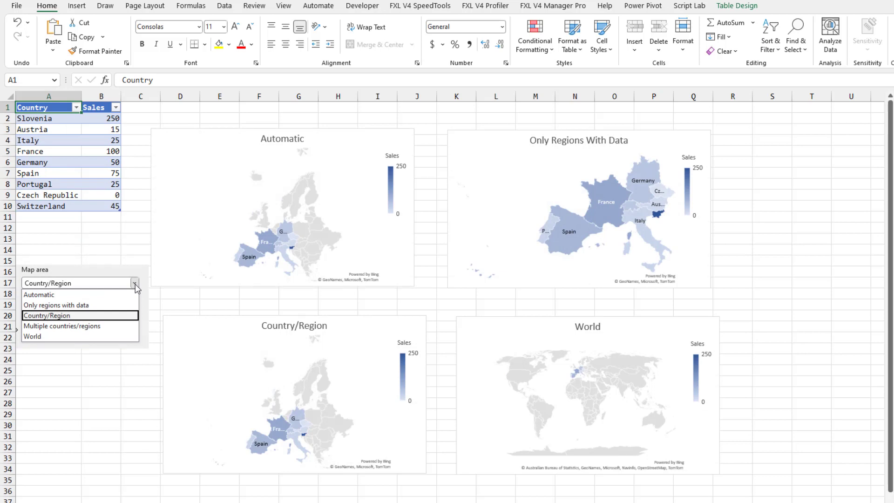
mouse_move(81, 189)
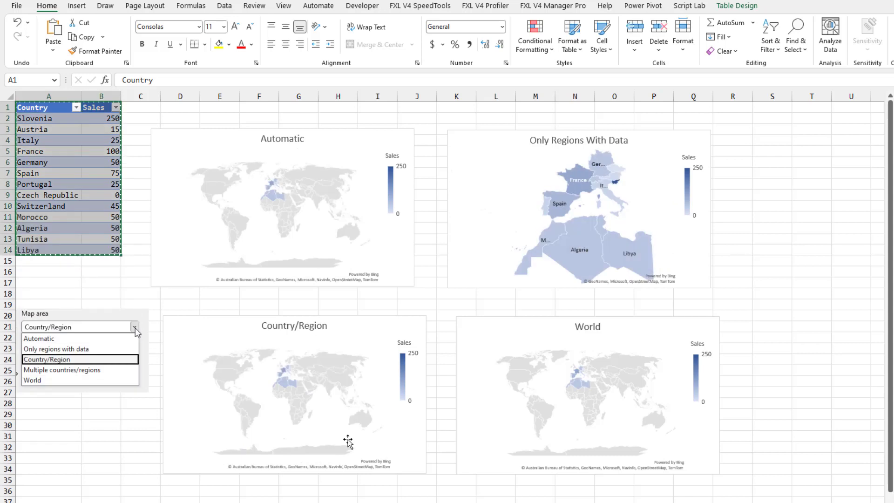
mouse_move(564, 219)
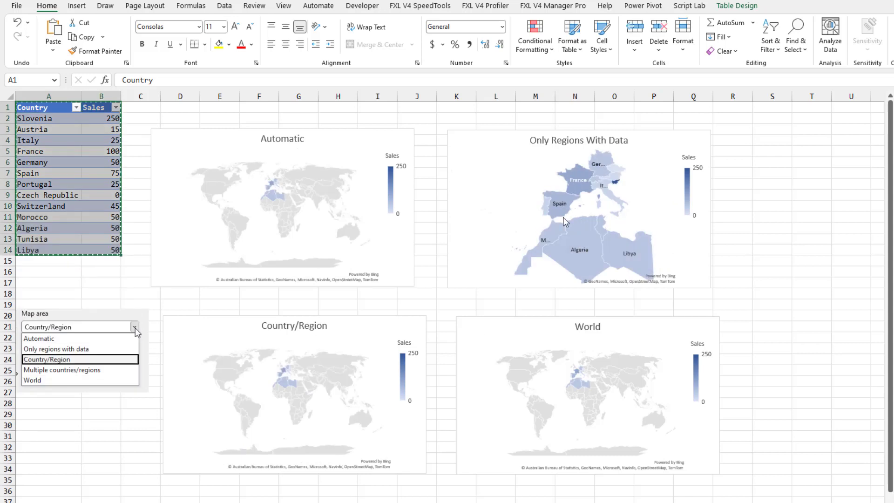
mouse_move(613, 259)
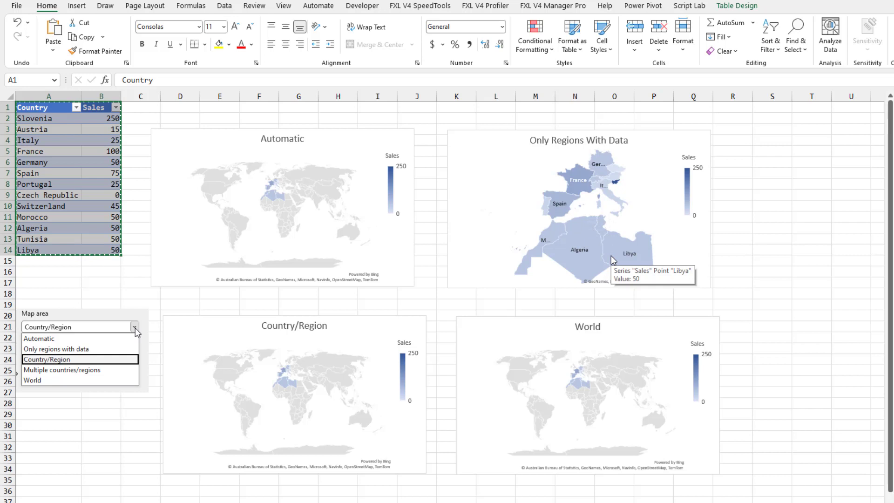
mouse_move(622, 289)
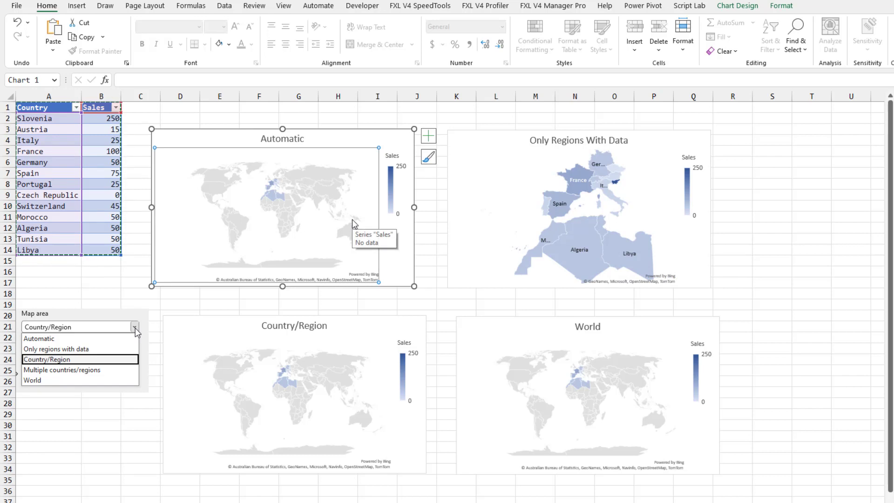
mouse_move(320, 352)
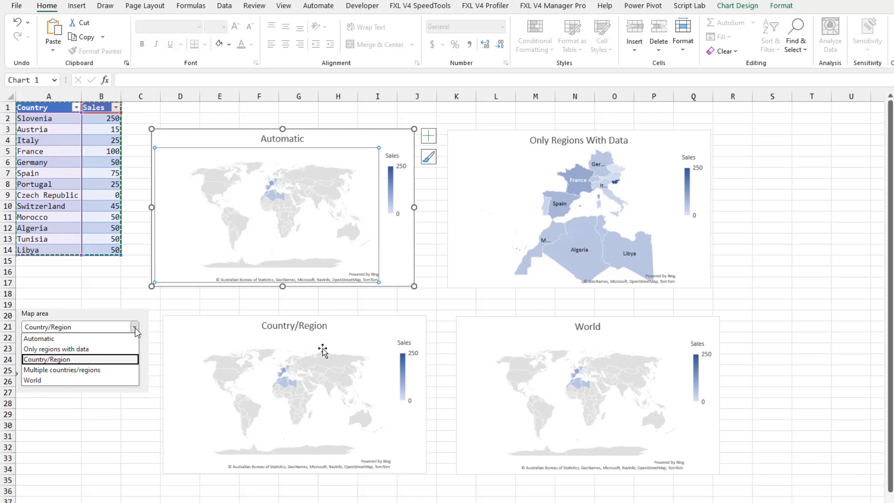
mouse_move(264, 379)
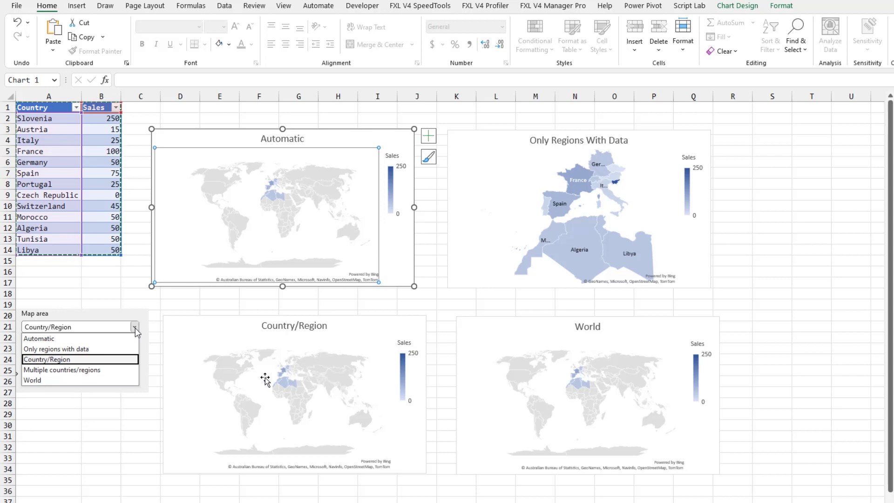
mouse_move(300, 411)
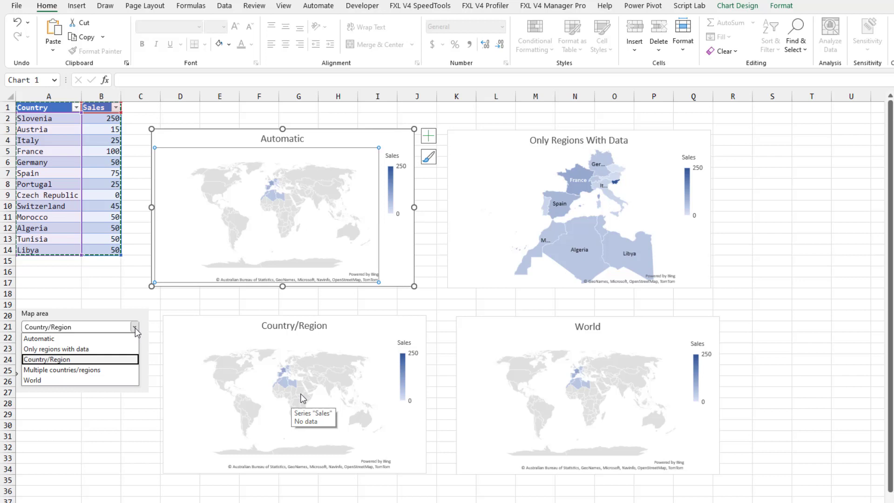
mouse_move(626, 235)
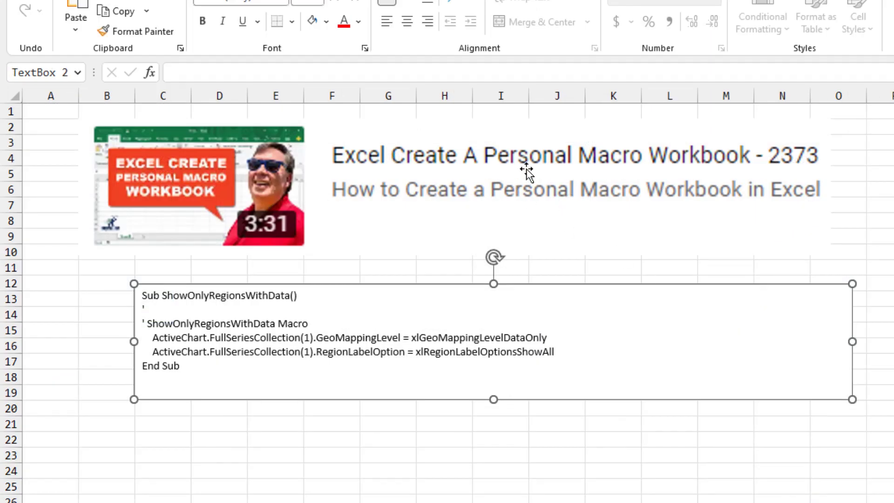
mouse_move(868, 165)
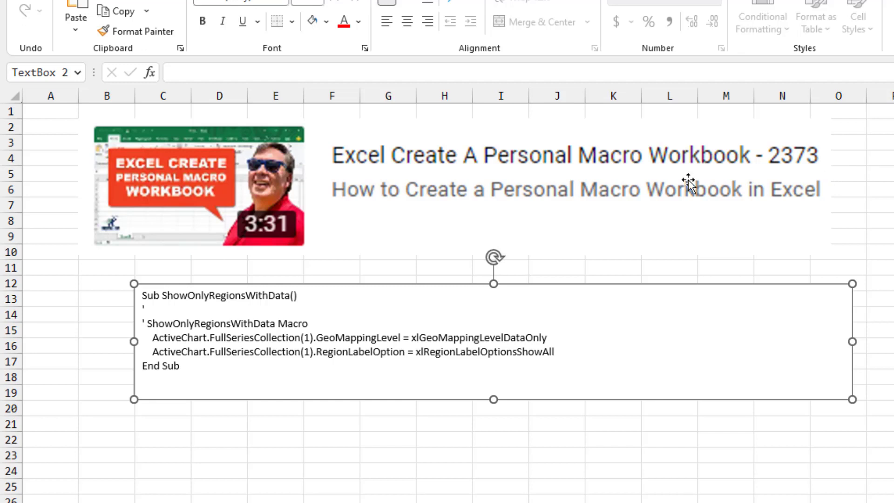
mouse_move(311, 174)
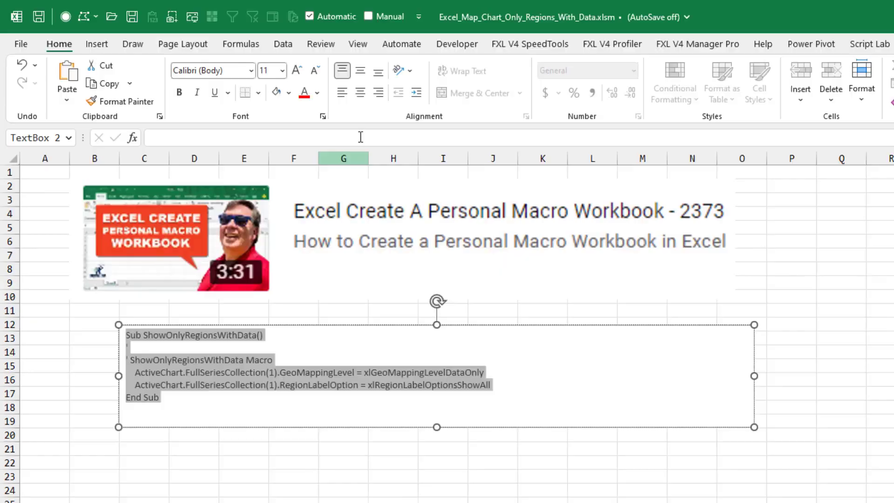
Step: Switch to the Developer ribbon with the macro code copied
click(456, 44)
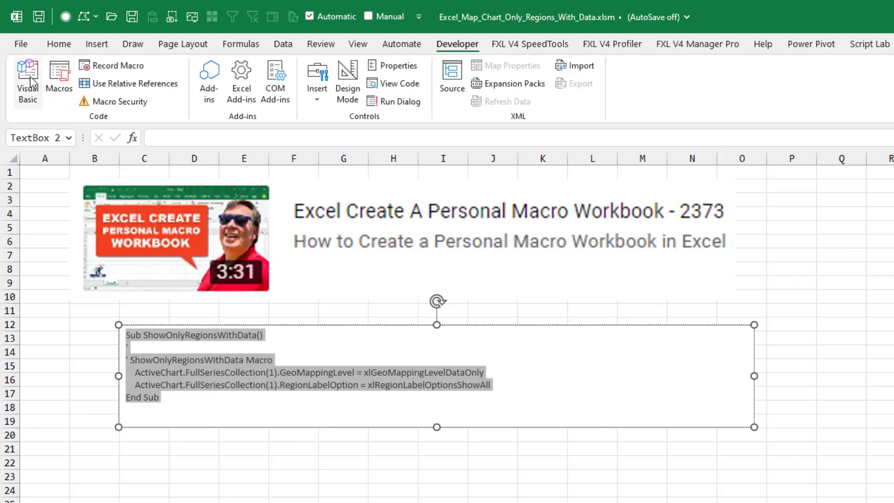
Step: Paste the ShowOnlyRegionsWithData macro into PERSONAL.XLSB Module6 and close the VBA editor
click(27, 77)
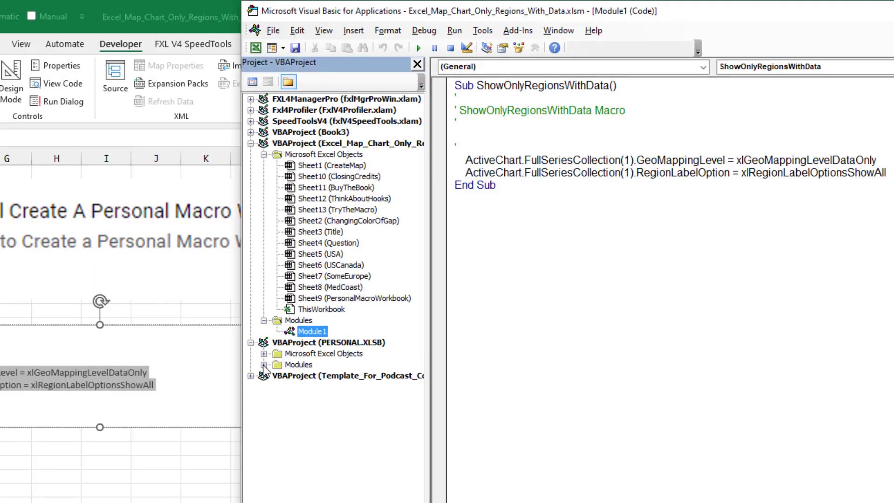
click(264, 365)
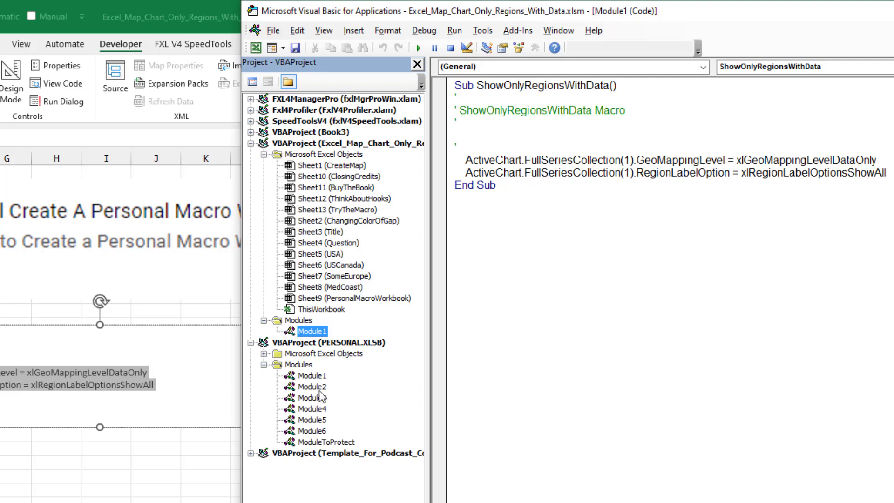
mouse_move(317, 384)
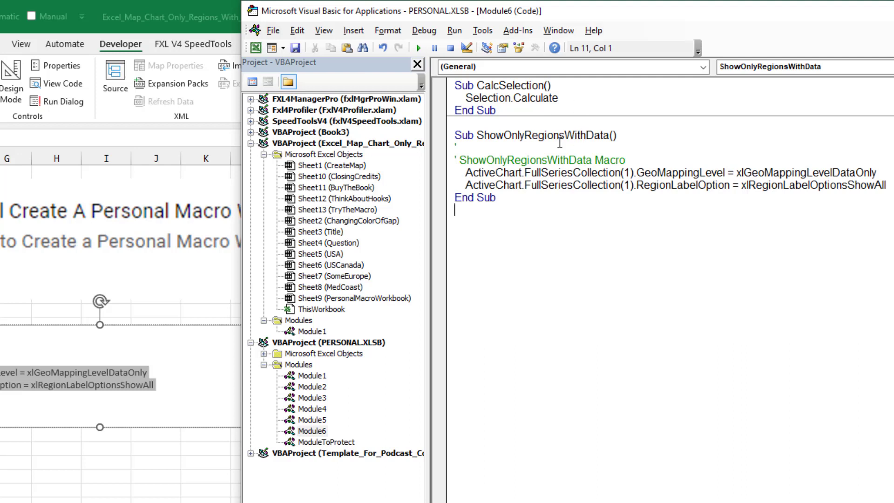
mouse_move(568, 172)
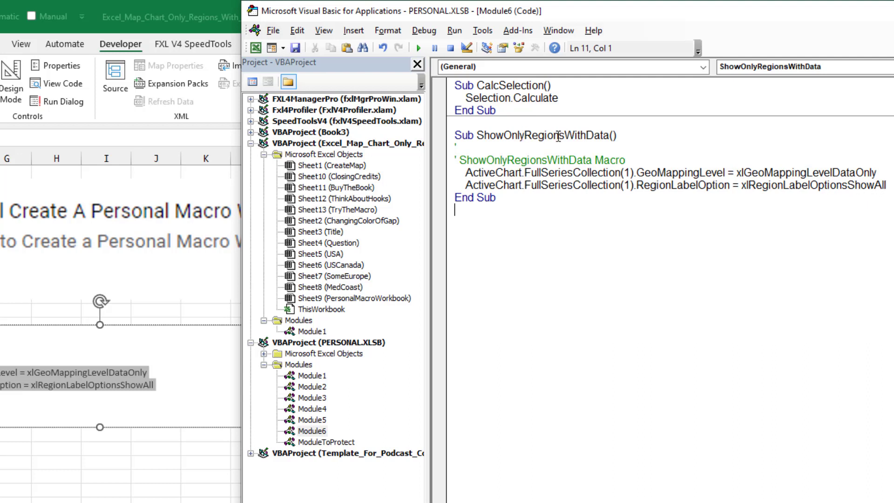
click(198, 16)
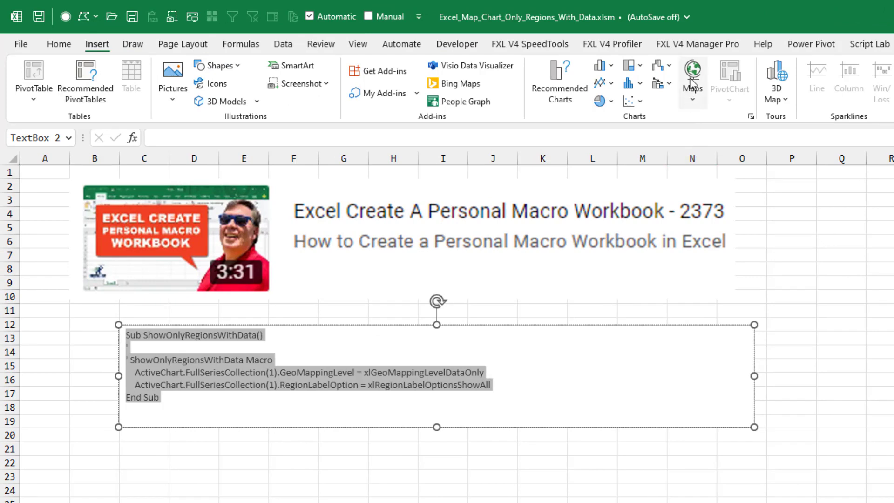
Step: Add the Filled Map gallery to the Quick Access Toolbar from Insert > Maps
click(693, 74)
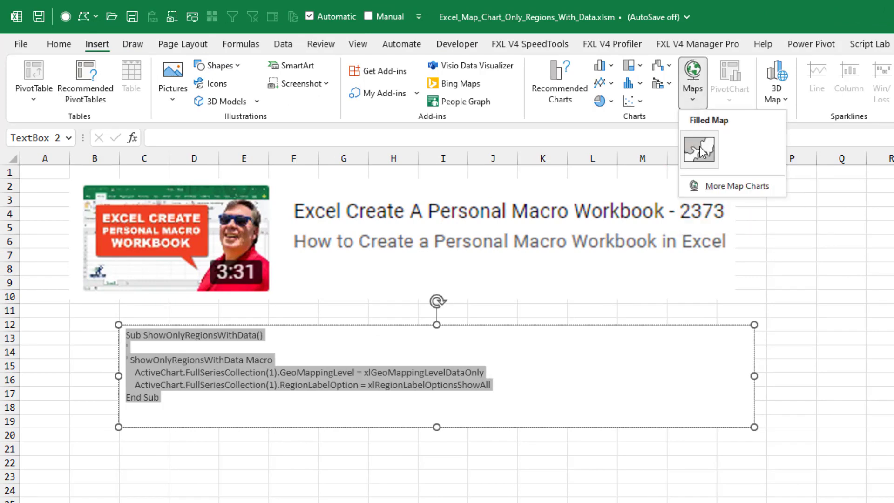
click(698, 149)
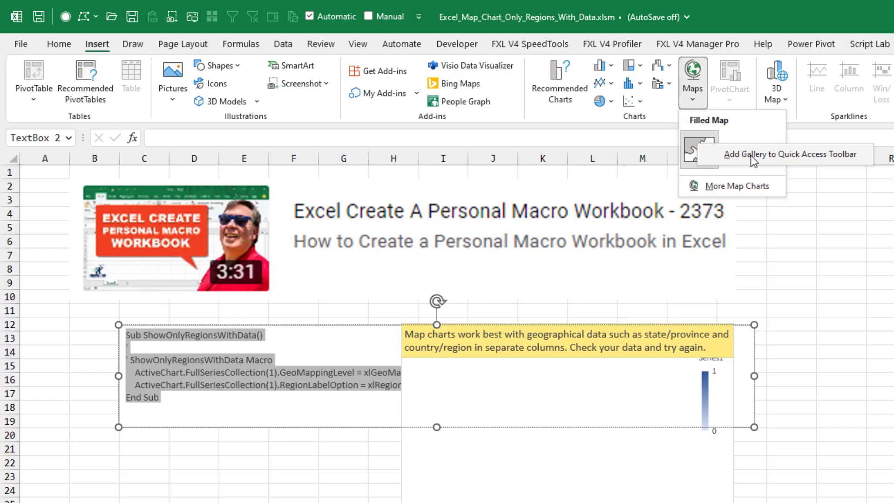
click(771, 155)
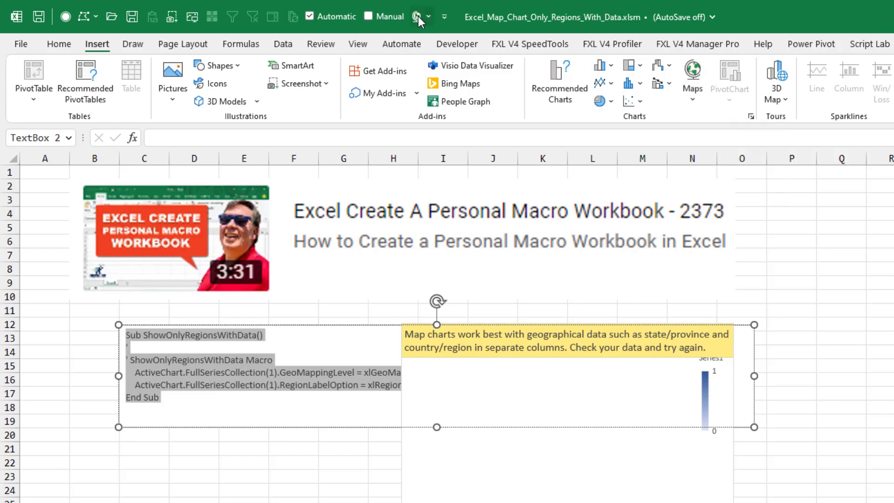
mouse_move(415, 15)
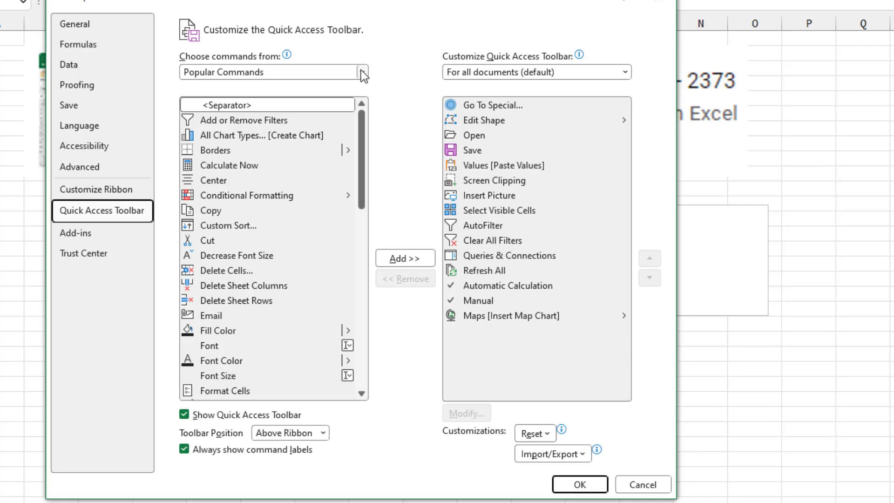
Step: Add the PERSONAL.XLSB!ShowOnlyRegionsWithData macro to the Quick Access Toolbar
click(362, 71)
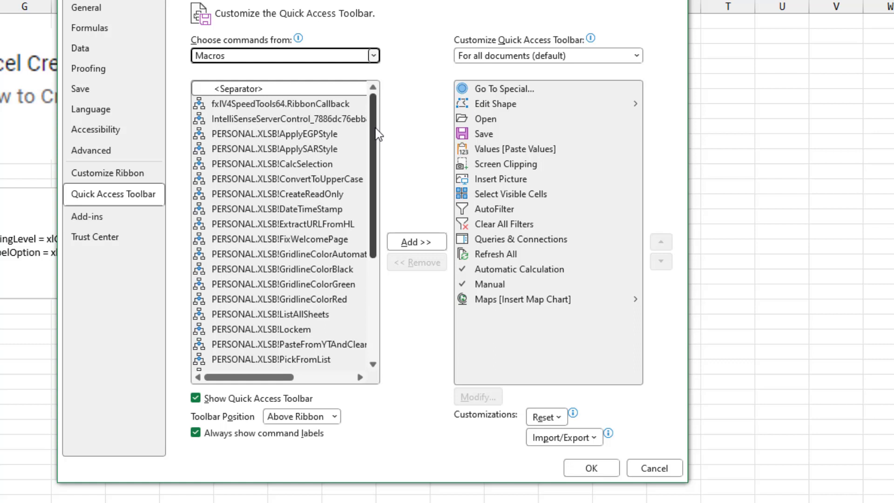
scroll(down, 3)
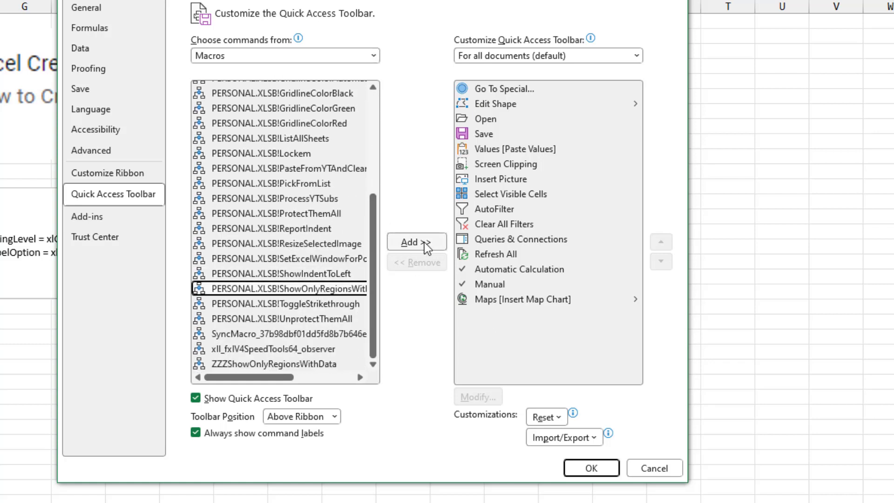
click(416, 242)
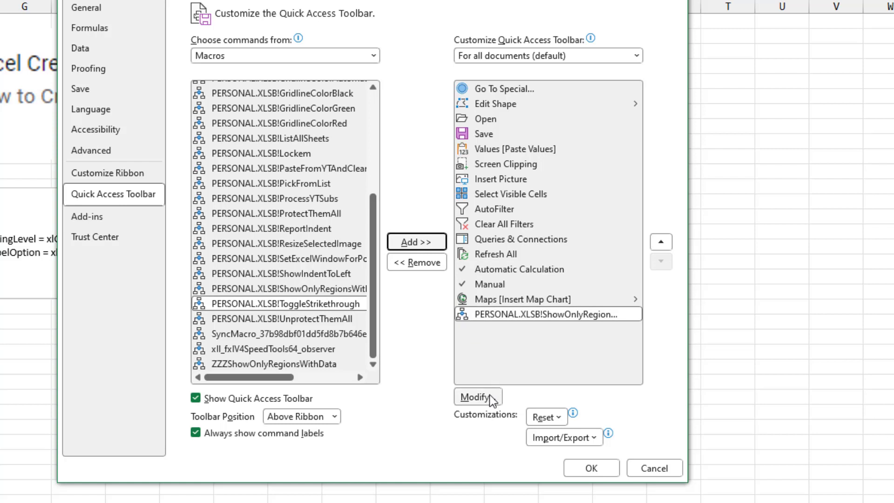
Step: Rename the macro button to 'Fix Map Chart' with a new symbol and confirm
click(477, 396)
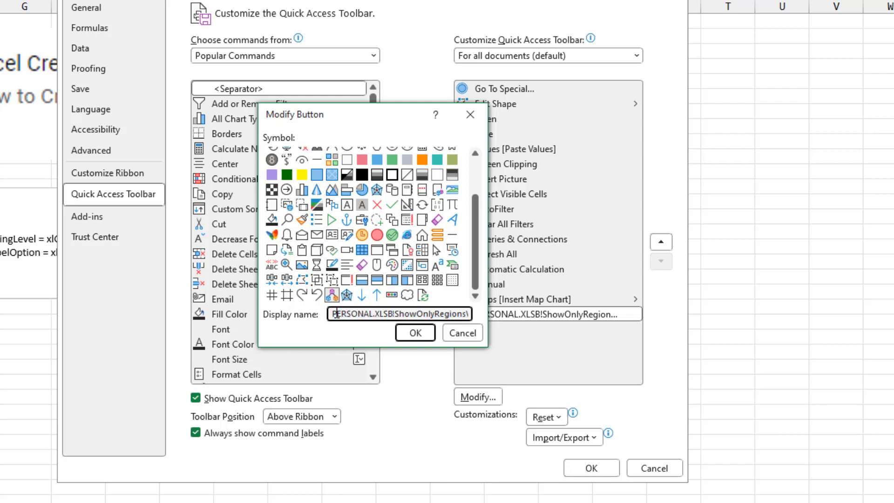
text(WithData)
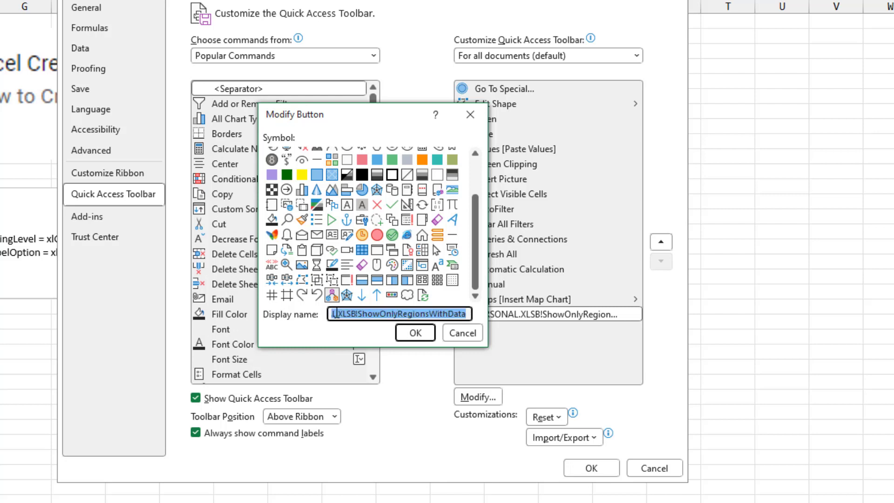
text(Fix Map Chart)
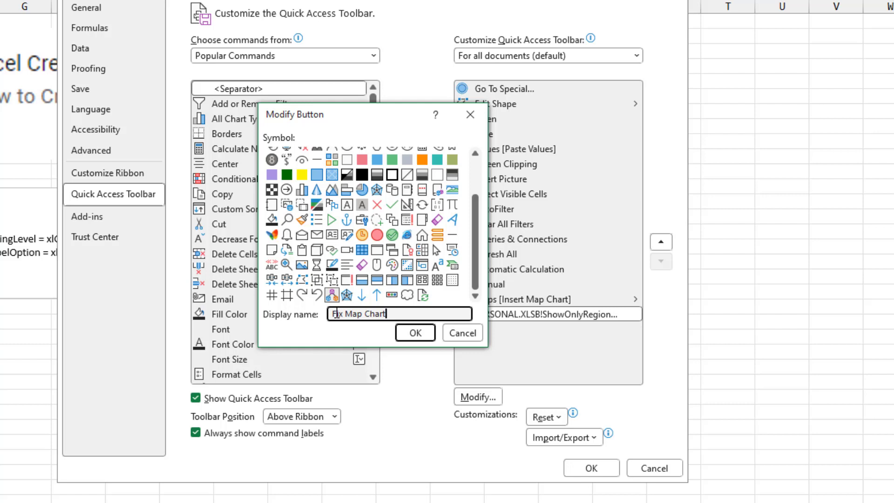
click(416, 332)
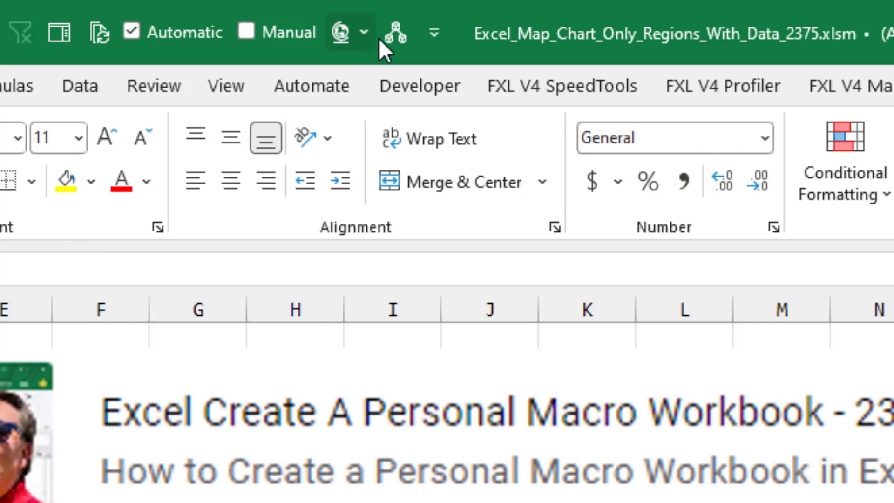
mouse_move(396, 31)
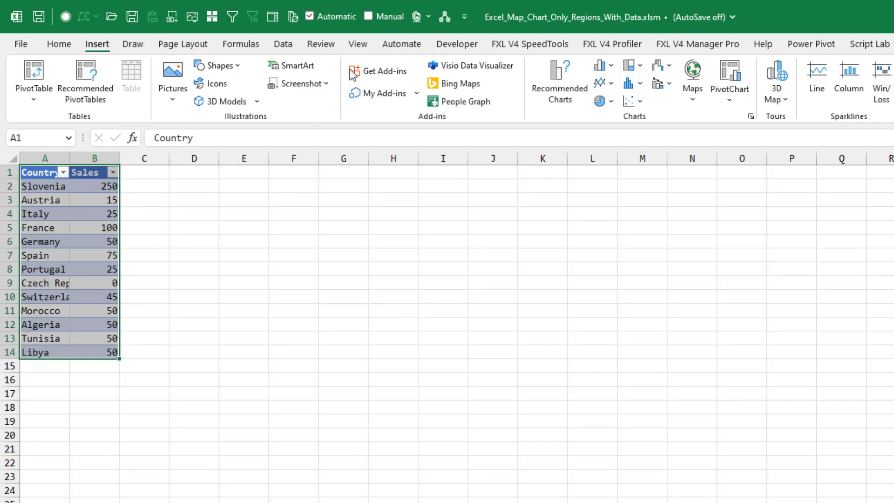
Step: Insert a filled map of the sales data from the Quick Access Toolbar map gallery
click(415, 15)
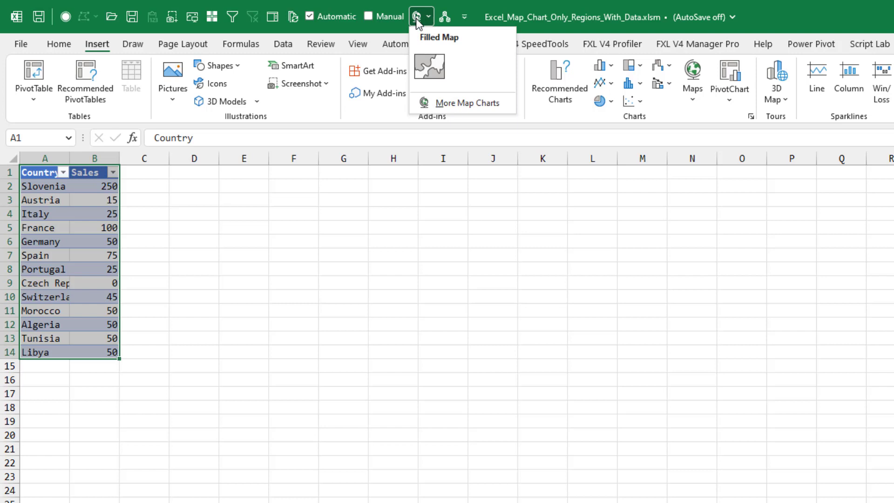
click(429, 65)
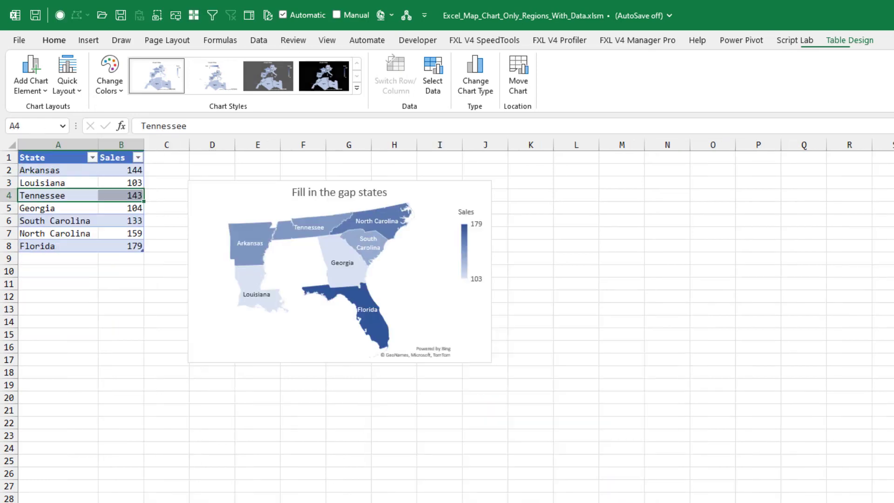
Step: Add Alabama and Mississippi with 0 sales to the table so the map fills the gap states
click(54, 40)
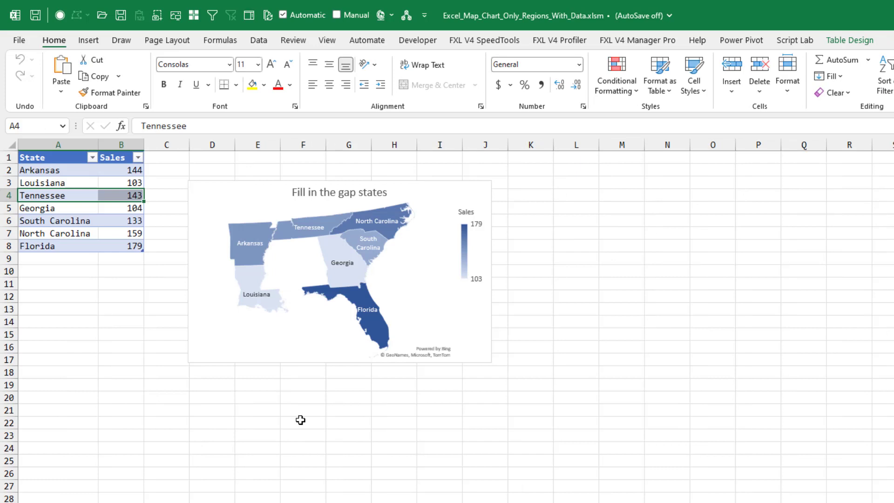
mouse_move(105, 450)
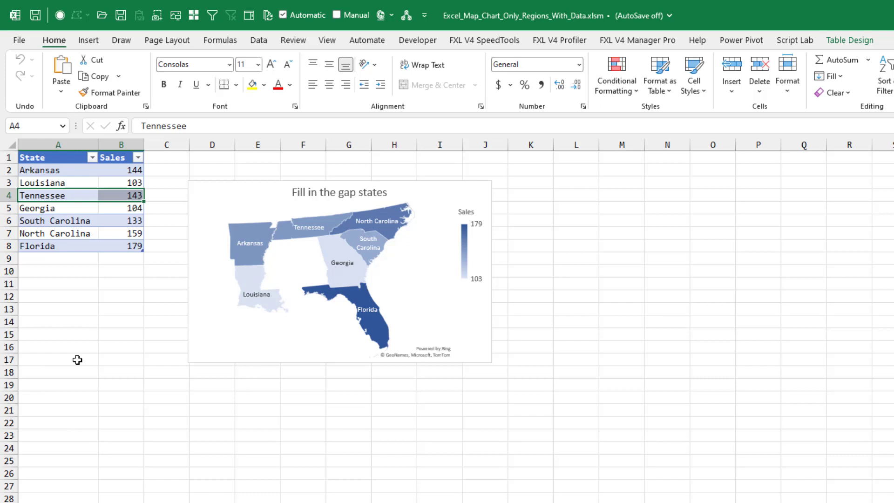
mouse_move(300, 288)
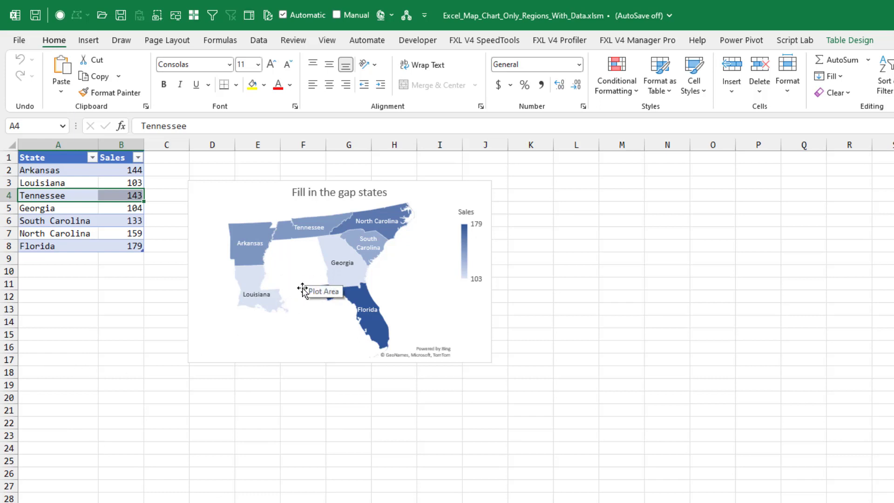
mouse_move(291, 246)
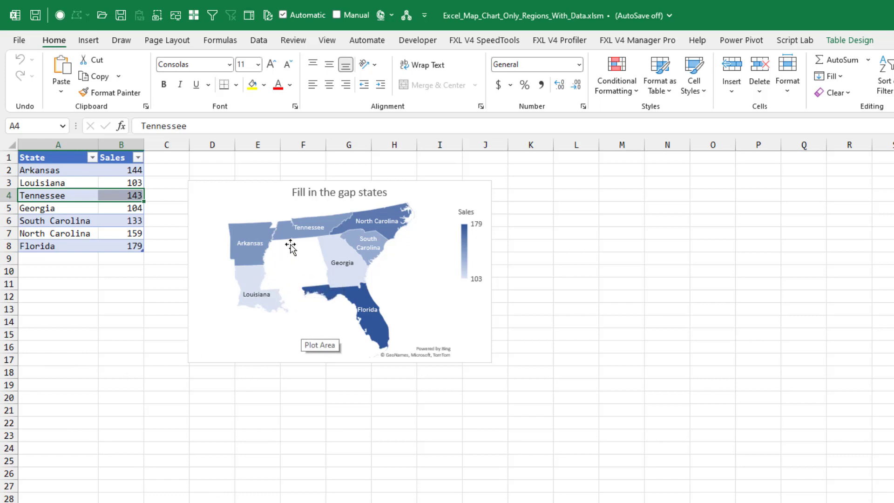
mouse_move(312, 258)
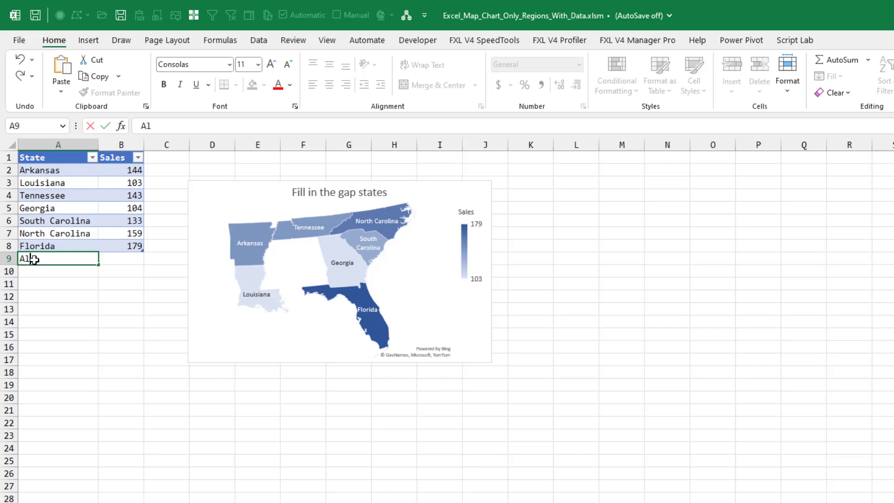
text(Alabama)
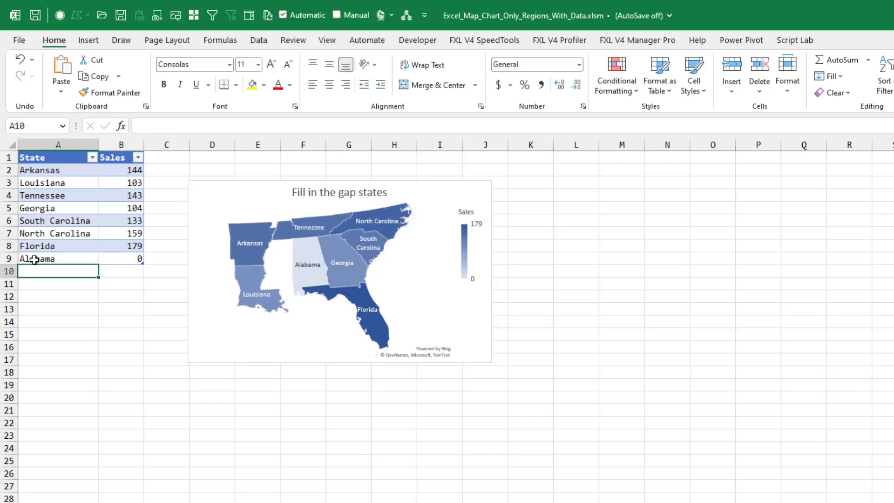
text(Mississi)
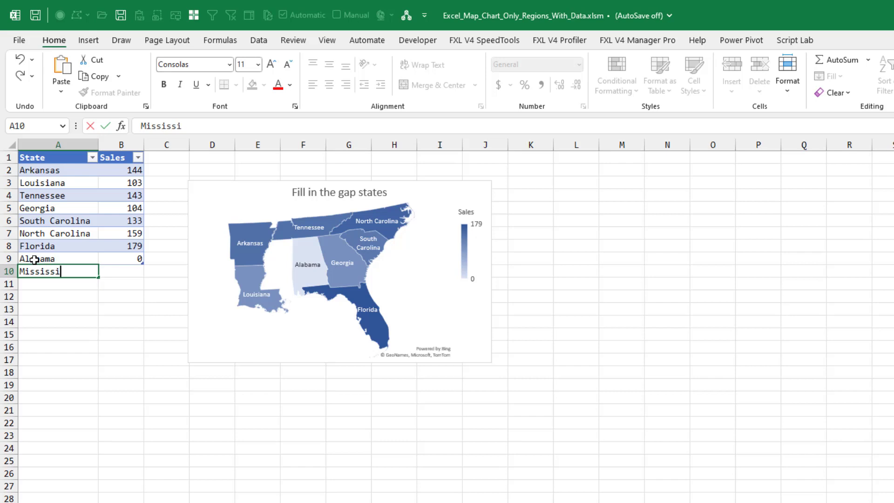
text(ppi)
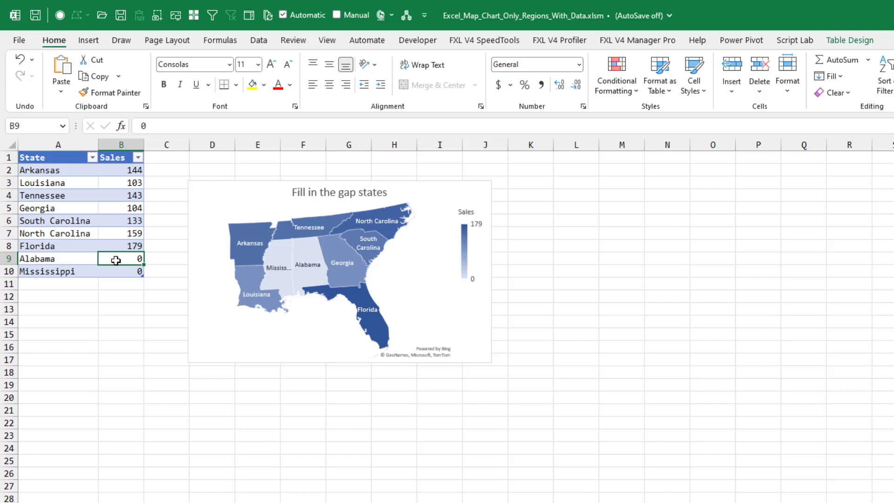
mouse_move(288, 261)
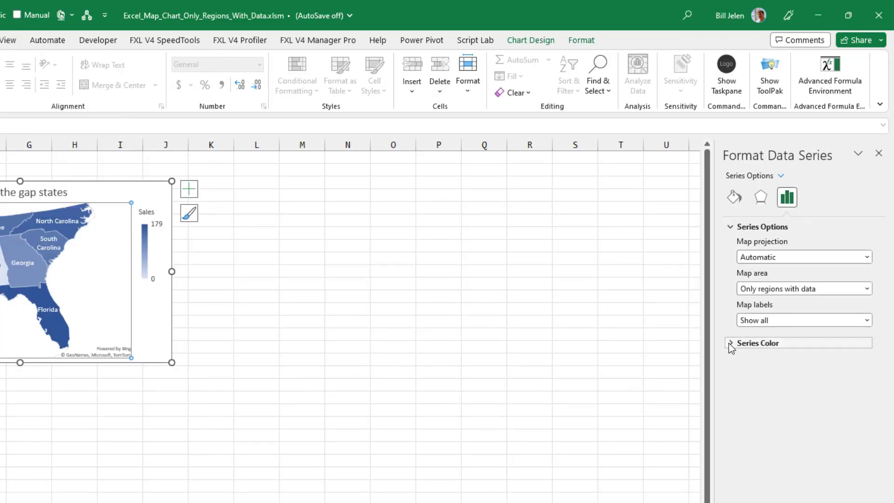
Step: Switch the map's Series Color to a Diverging (3-color) scale with fixed Number endpoints
click(731, 343)
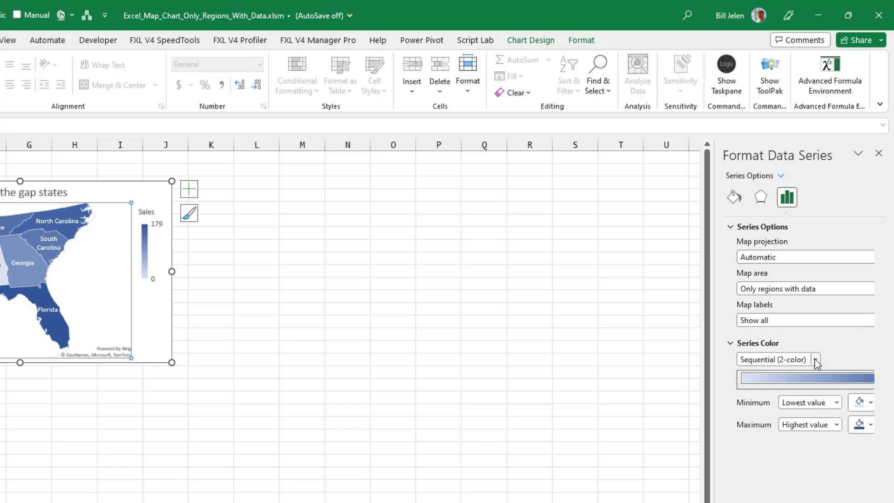
click(815, 359)
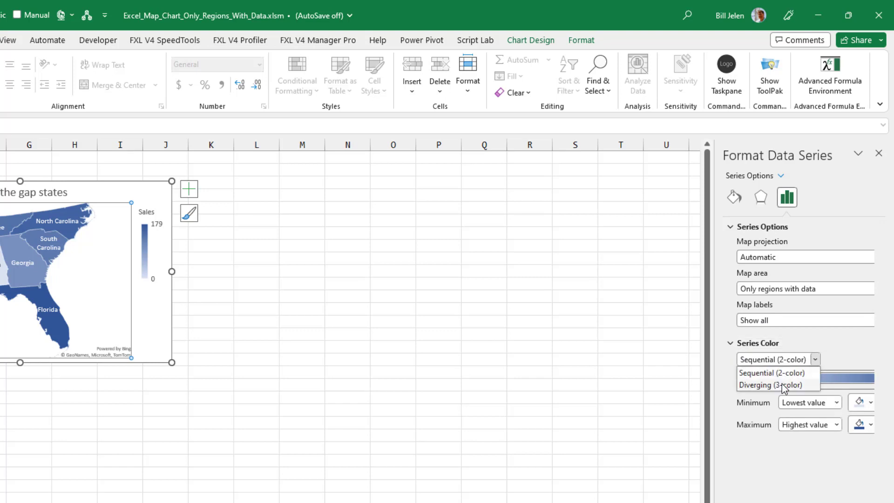
click(769, 386)
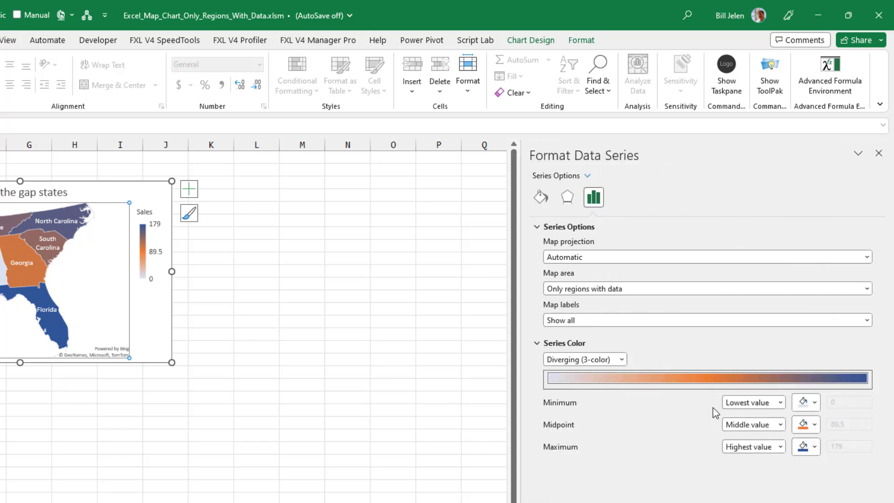
click(779, 402)
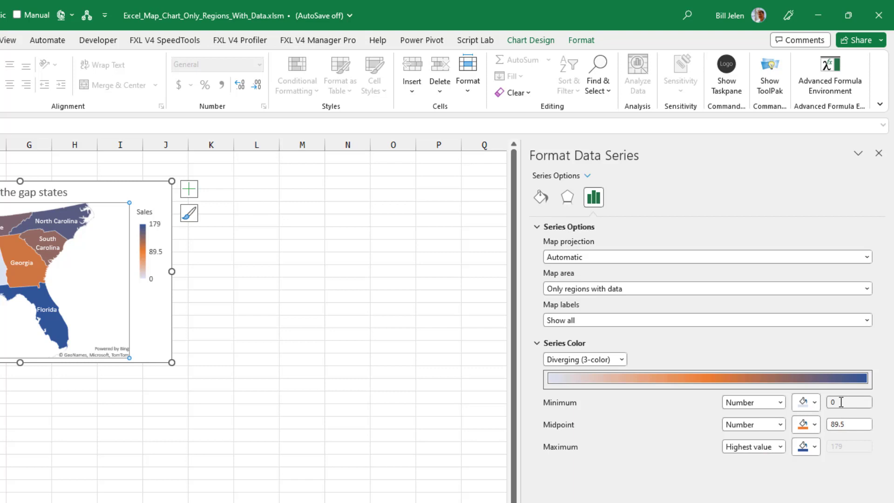
Step: Set the minimum colour to white, the midpoint to Number 3, and change its colour from orange
click(806, 403)
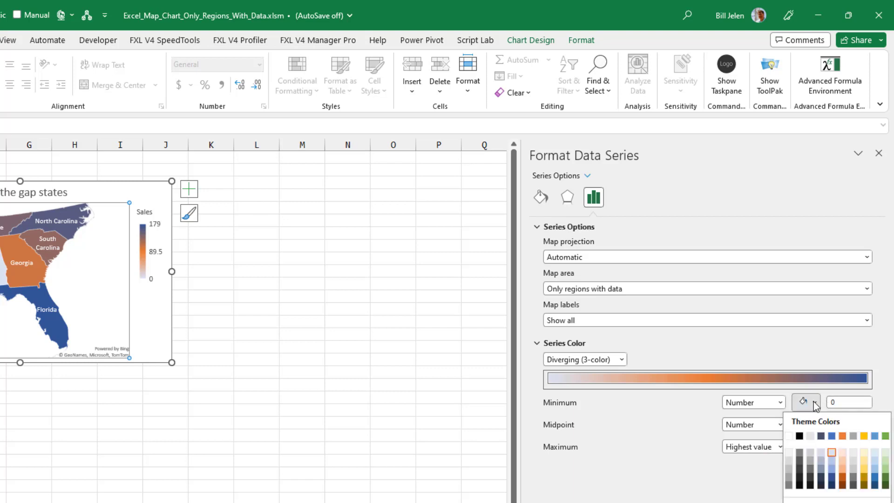
click(832, 453)
text(2)
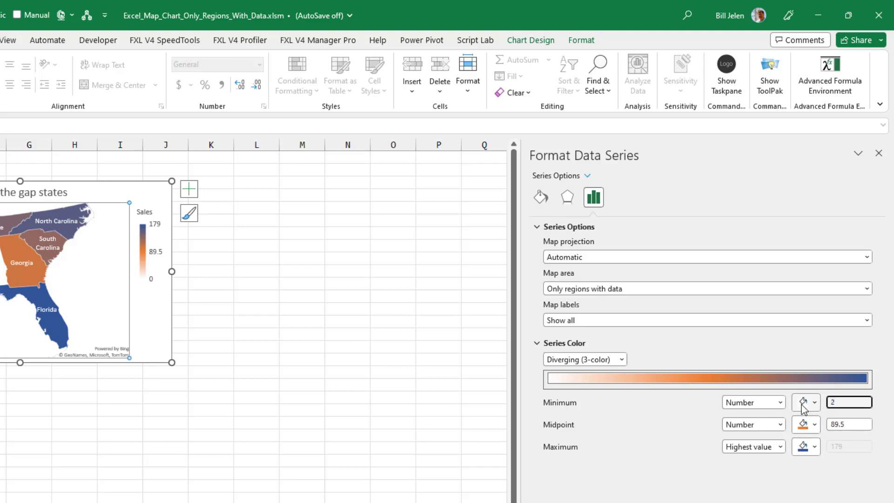
click(844, 424)
text(3)
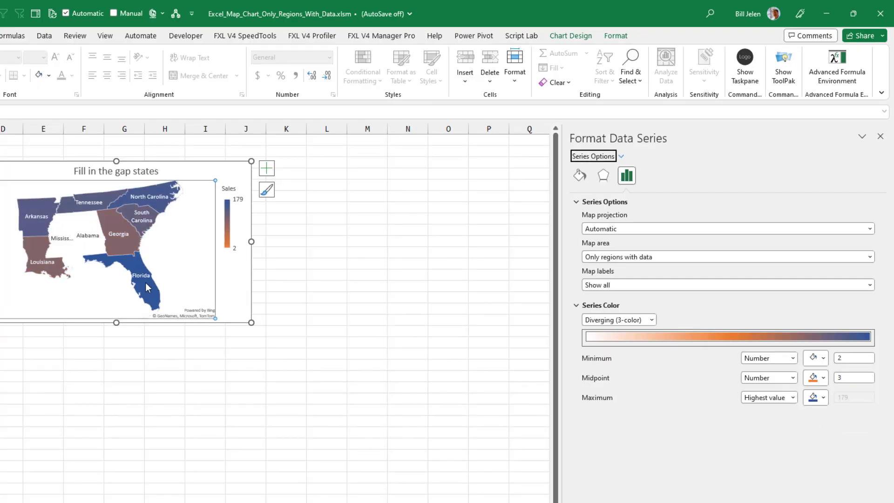
mouse_move(170, 318)
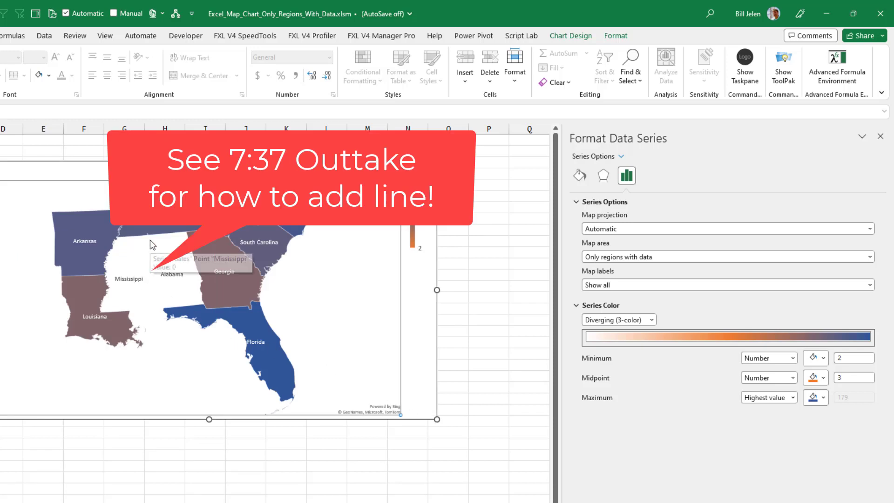
mouse_move(164, 298)
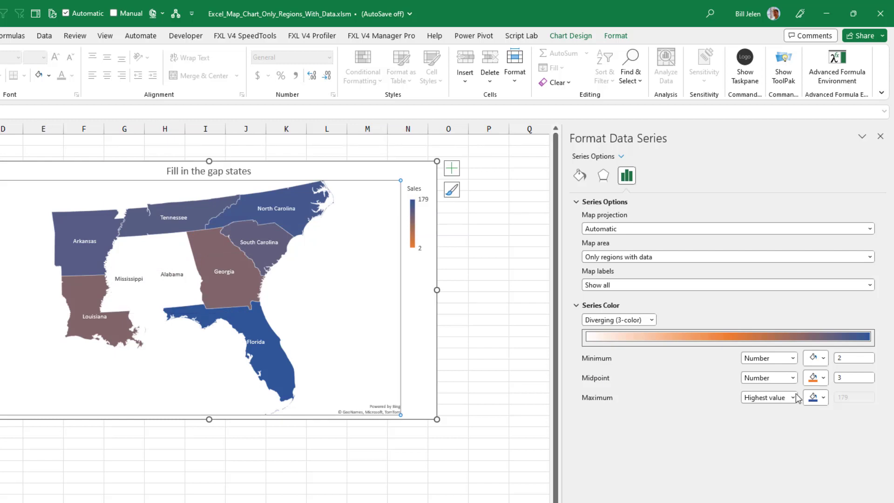
click(825, 377)
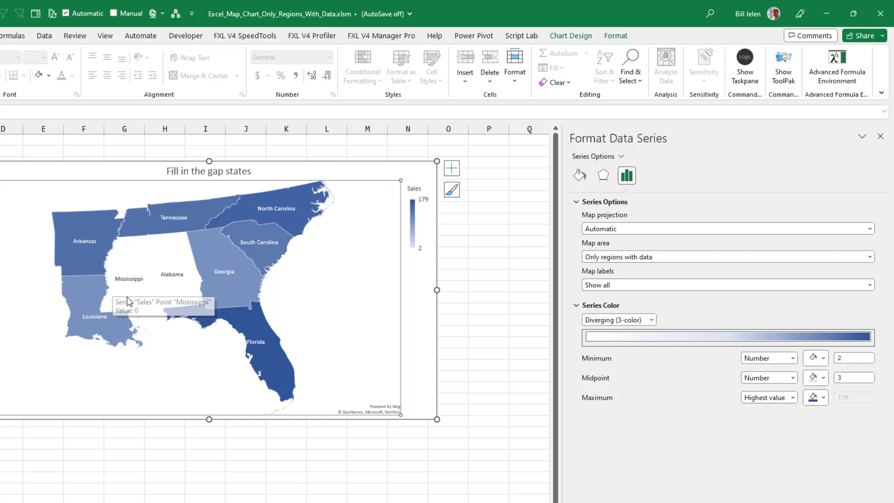
mouse_move(181, 259)
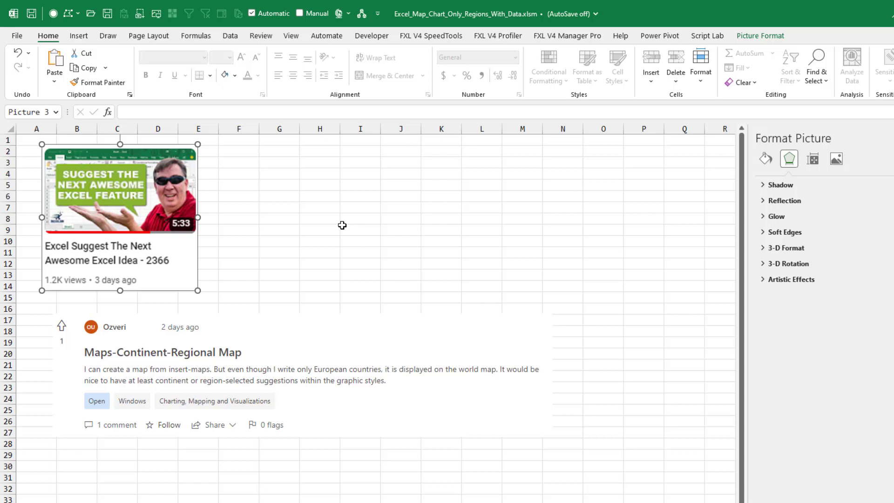
mouse_move(289, 348)
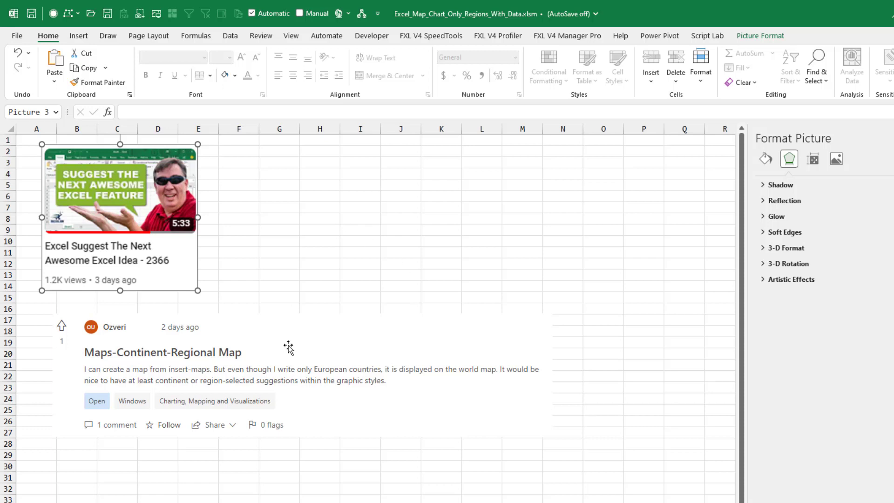
mouse_move(434, 340)
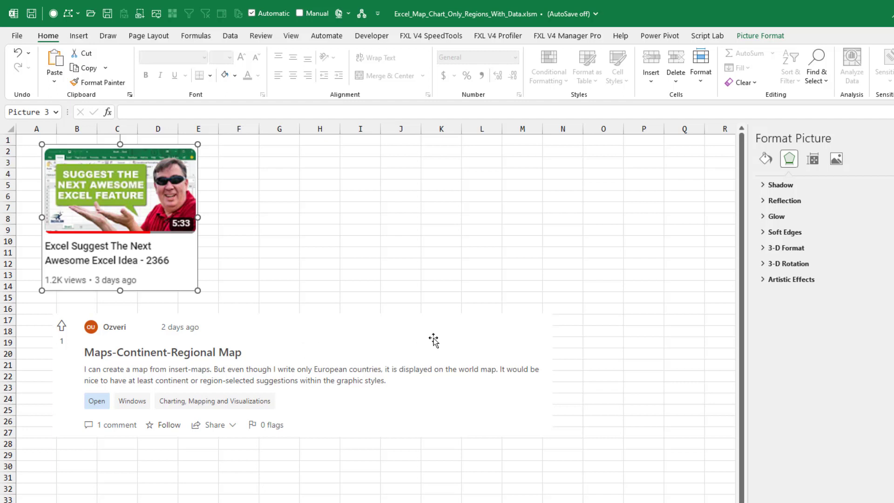
mouse_move(432, 340)
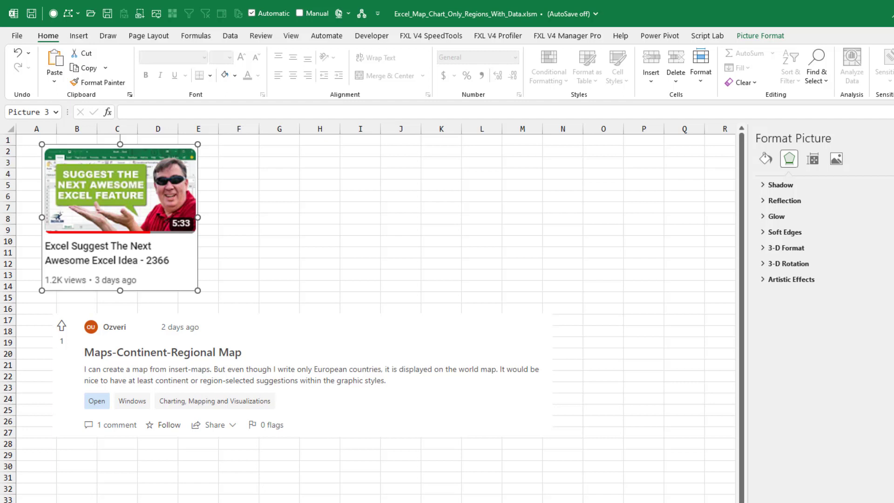
mouse_move(231, 345)
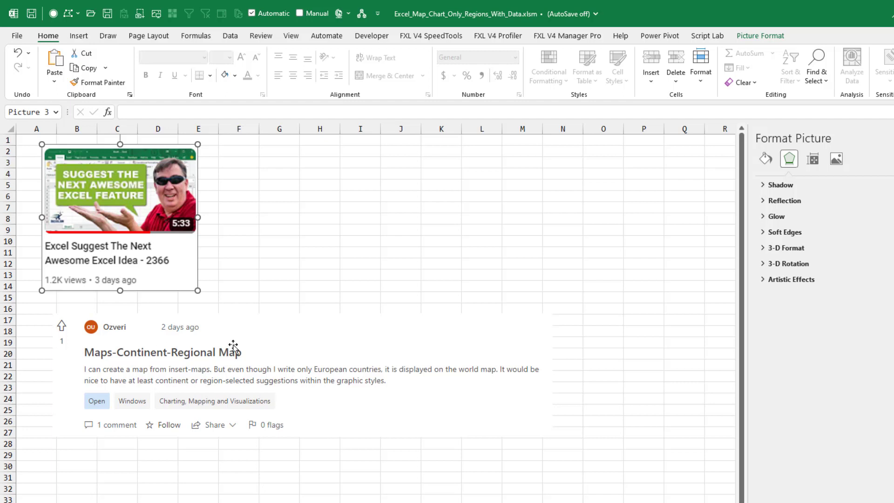
mouse_move(361, 380)
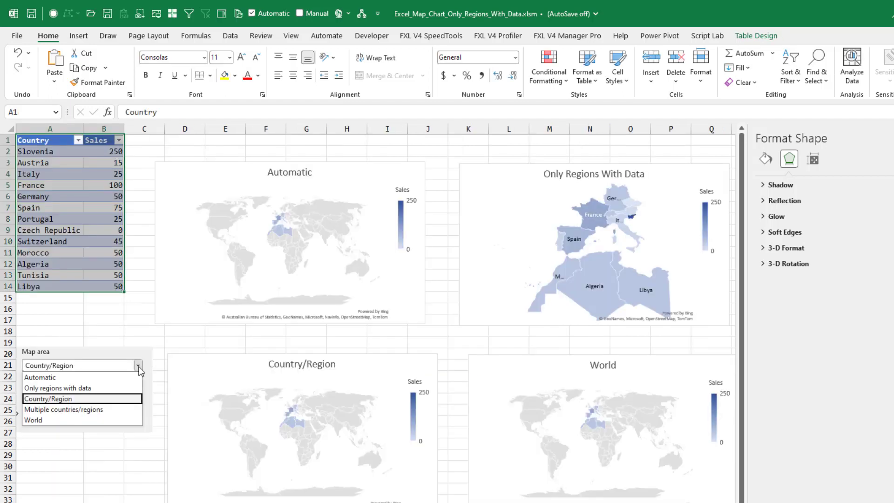
mouse_move(610, 212)
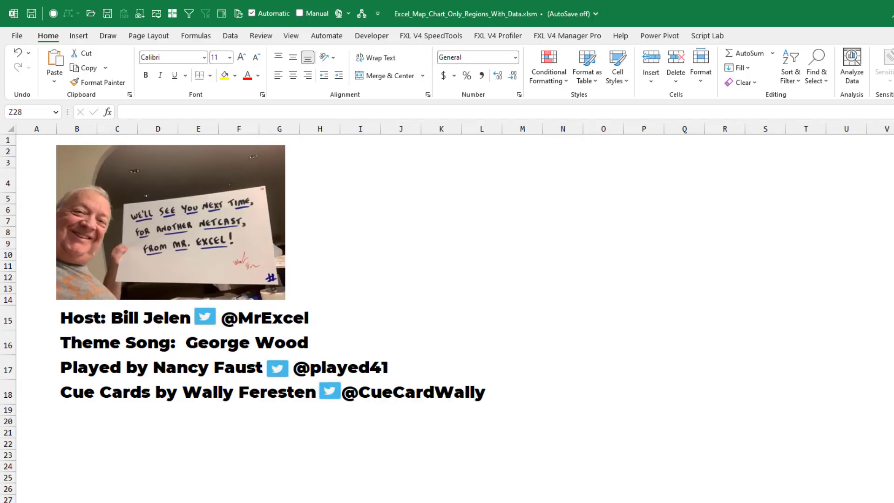
Step: Reveal the second 'Like, subscribe and ring the bell!' photo beside the credits
click(471, 250)
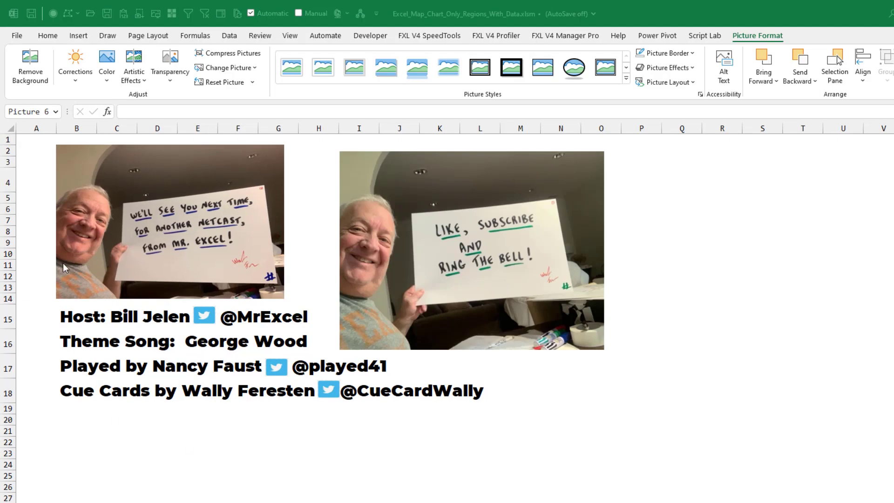
mouse_move(86, 278)
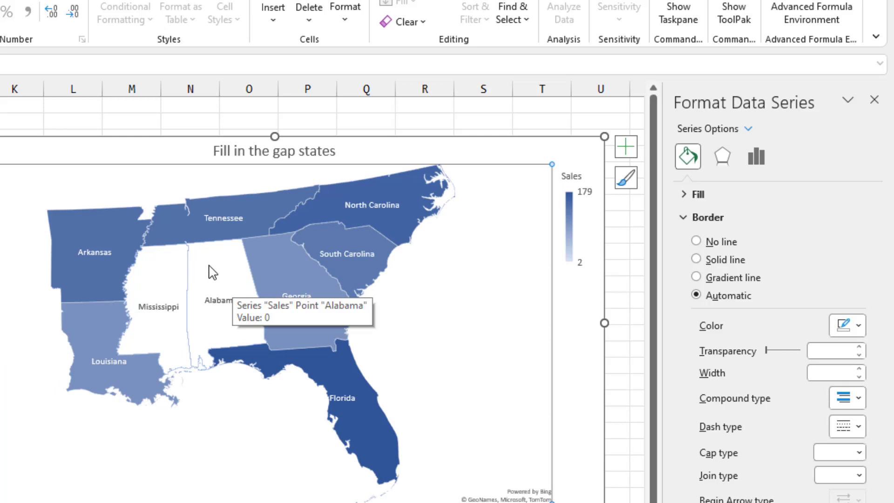
Step: Give the Alabama data point a solid-line border so the white zero-sales states show boundaries
click(220, 300)
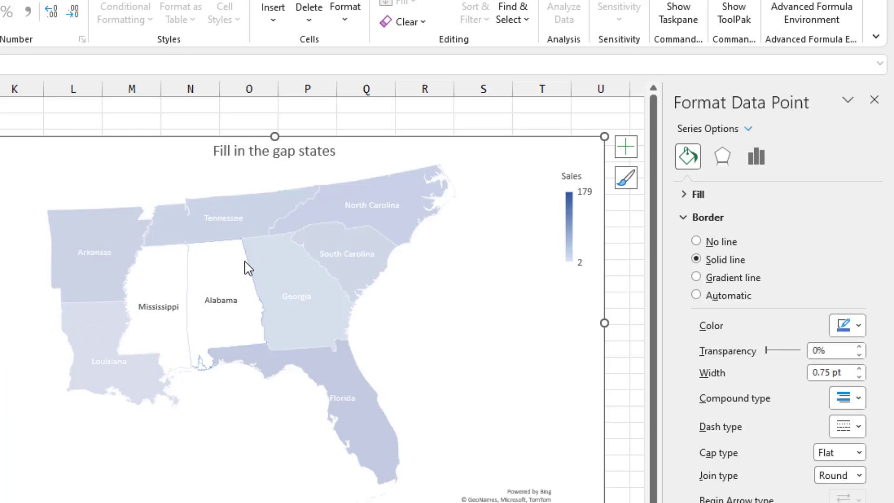
mouse_move(758, 255)
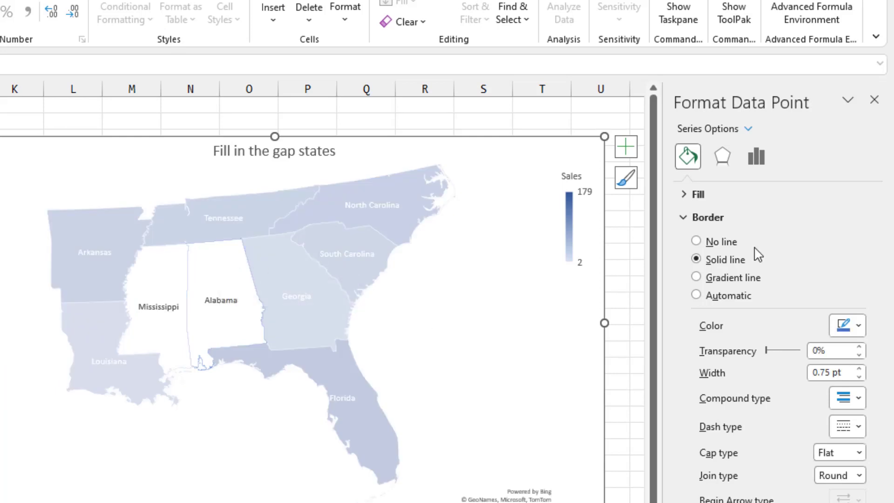
click(756, 157)
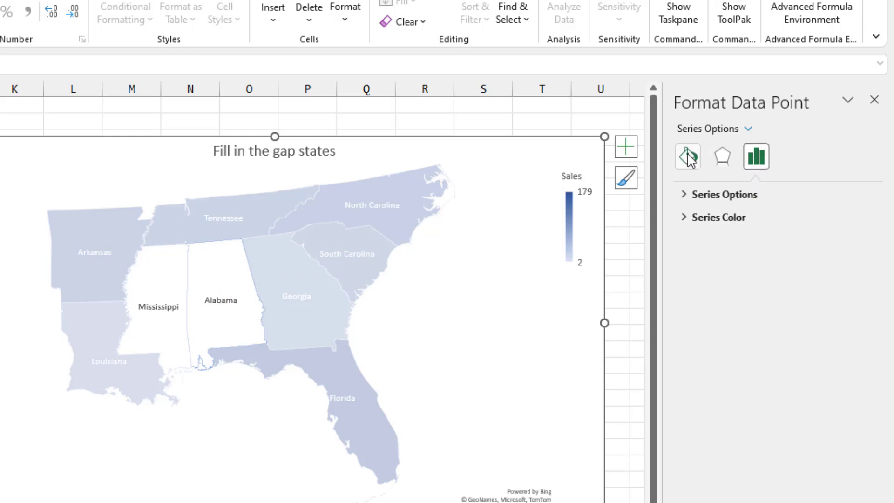
click(687, 157)
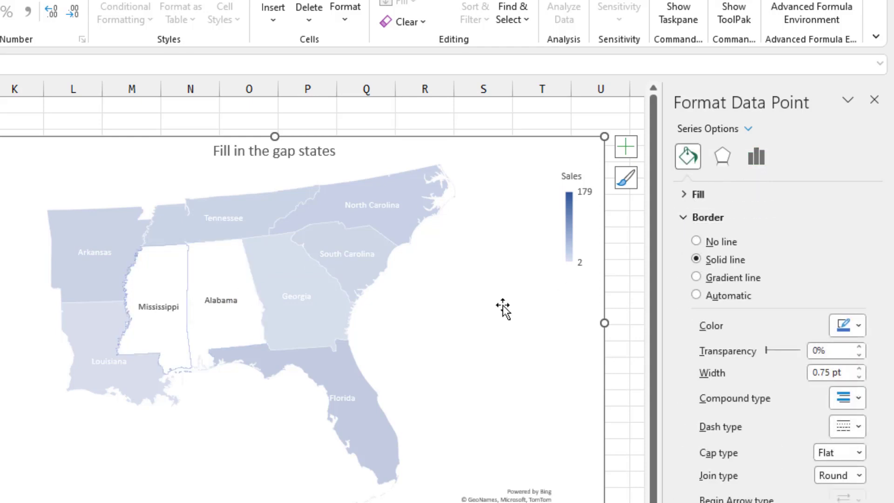
click(486, 365)
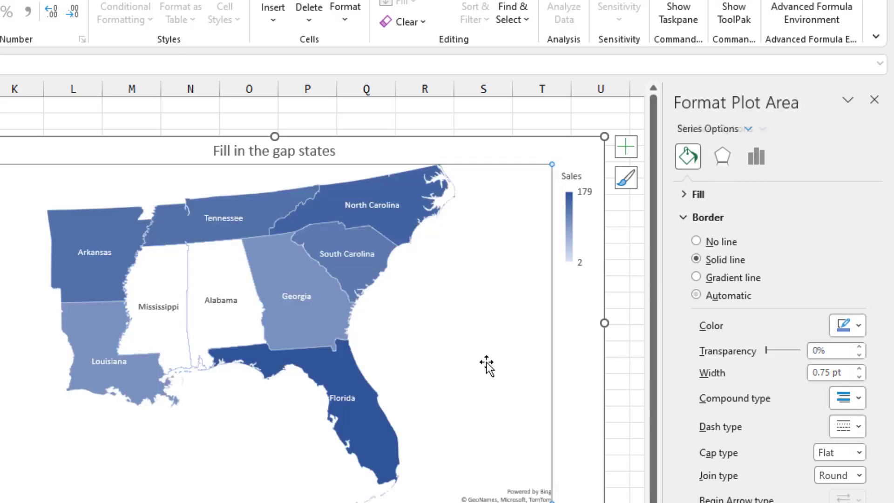